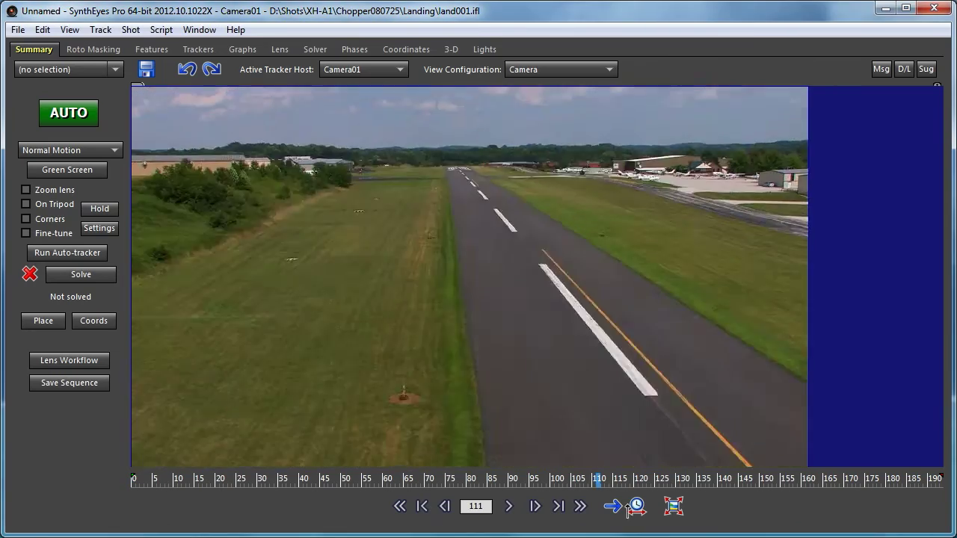
# Auto-track and solve the runway shot, then review and dismiss the tracker clean-up options.
pyautogui.click(254, 479)
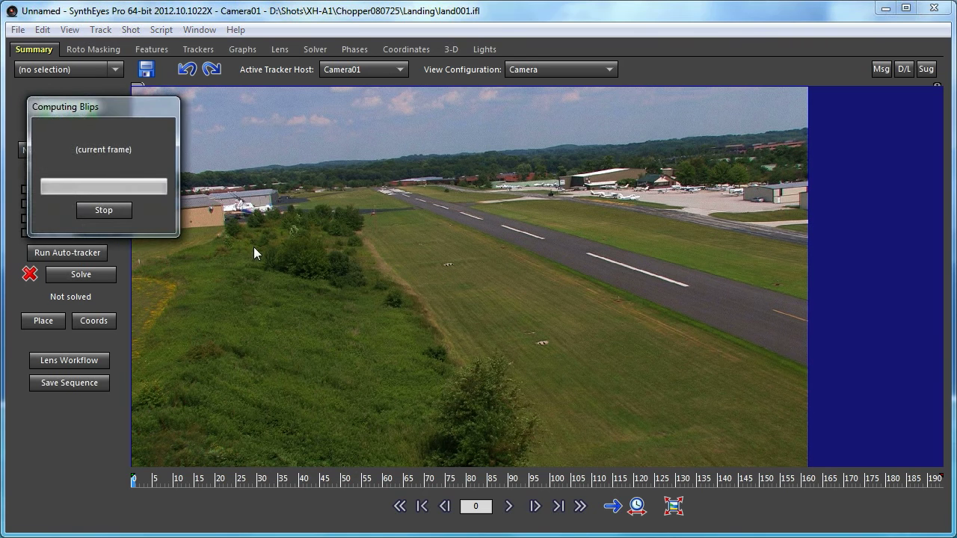
pyautogui.click(80, 276)
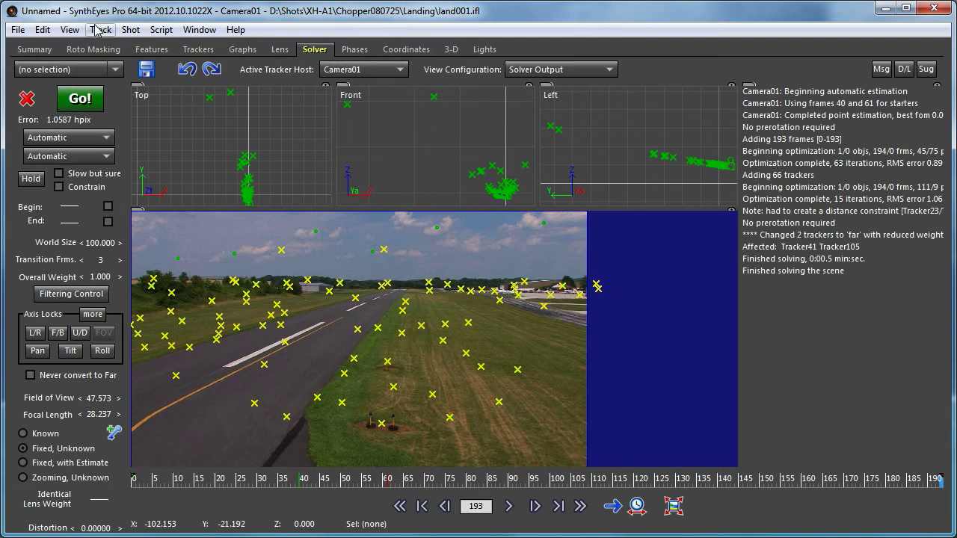
pyautogui.click(101, 30)
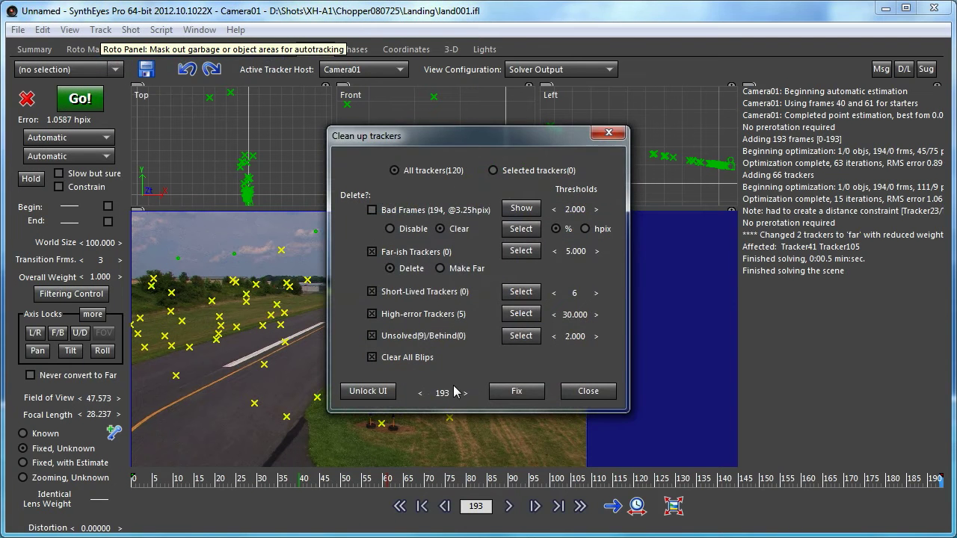
pyautogui.click(587, 391)
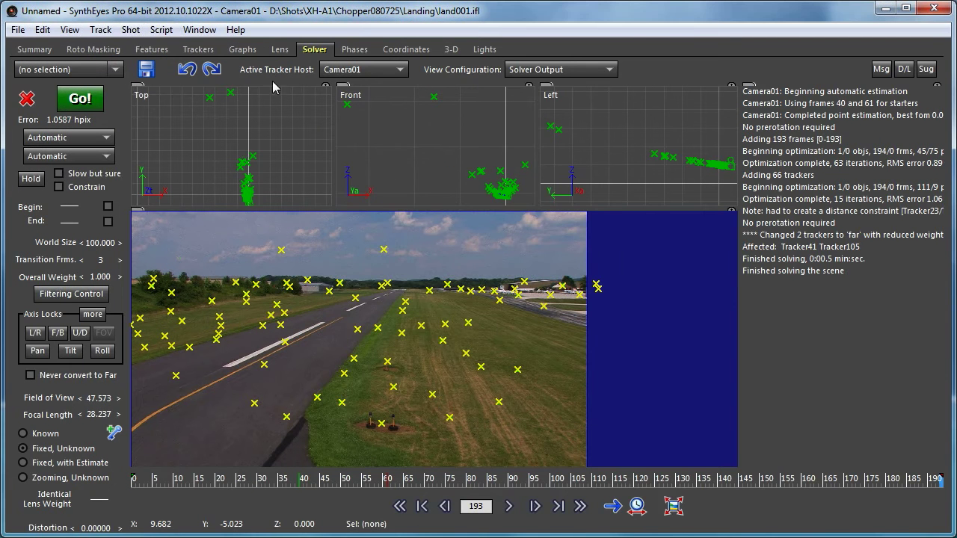
# Refine the existing solution, bringing the solve error to 0.7215 hpix.
pyautogui.click(279, 48)
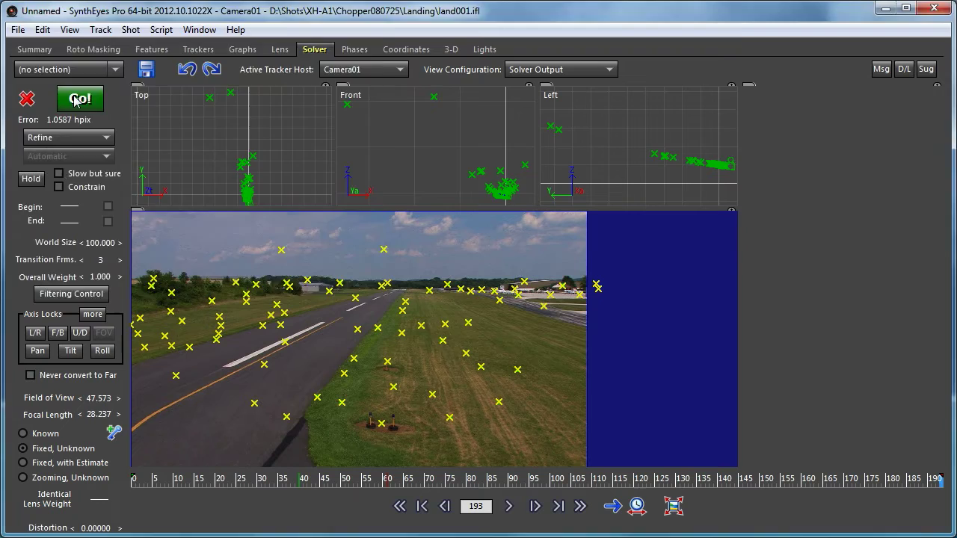
pyautogui.click(79, 98)
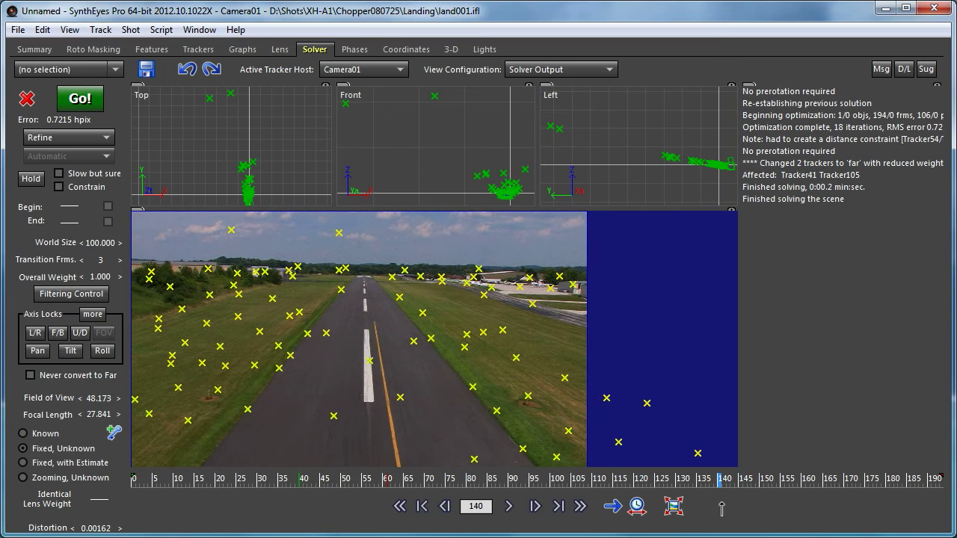
pyautogui.moveTo(613, 193)
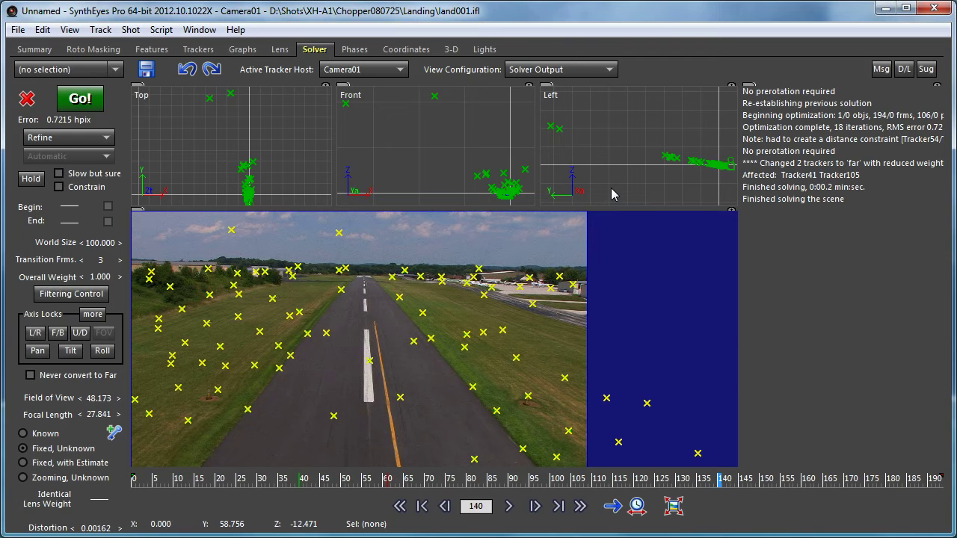
# Constrain Tracker83 to Tracker90 as target point at distance 10 and re-solve to 0.7208 hpix.
pyautogui.click(407, 49)
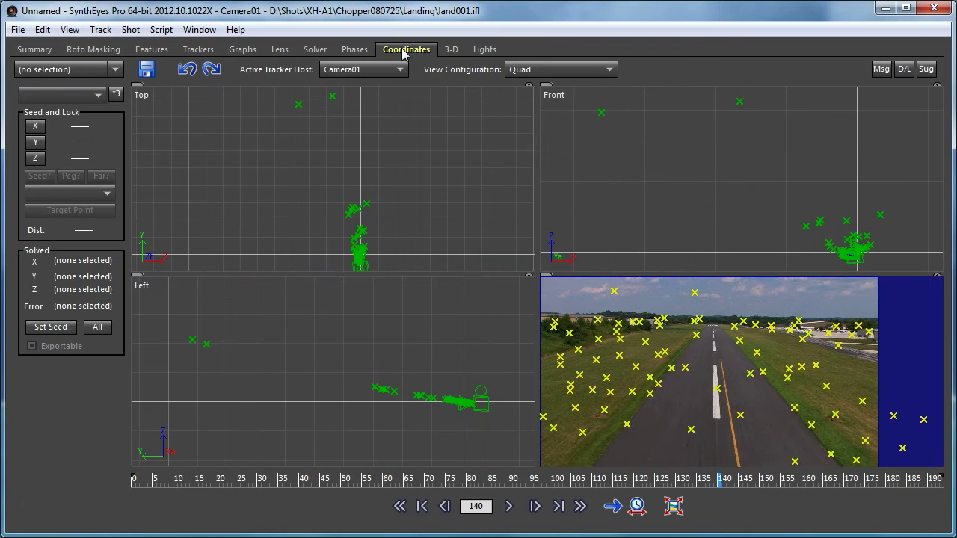
pyautogui.moveTo(401, 254)
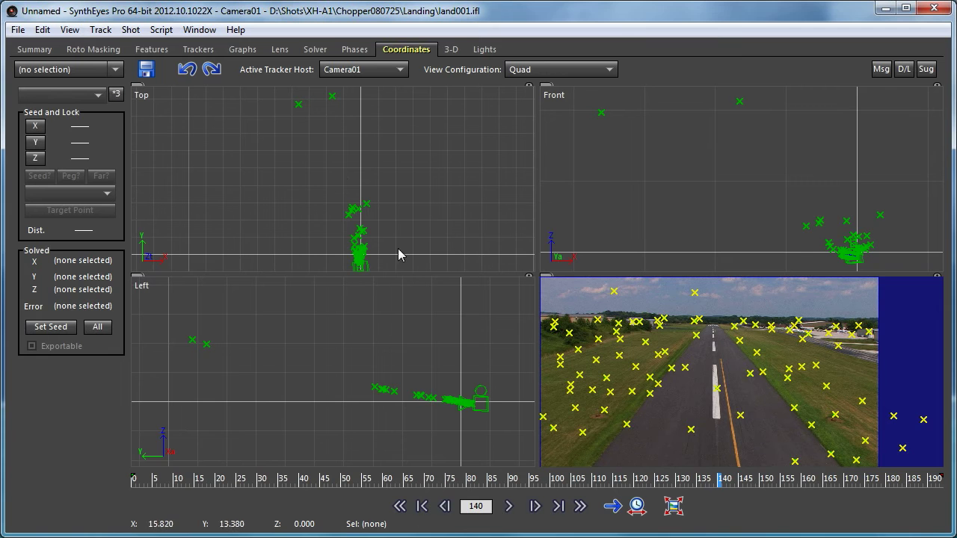
pyautogui.moveTo(719, 464)
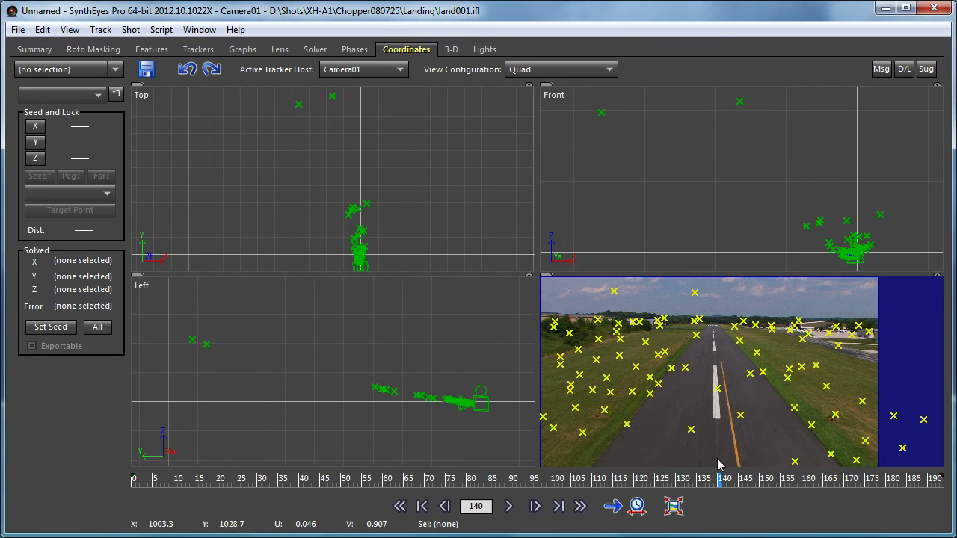
pyautogui.click(626, 424)
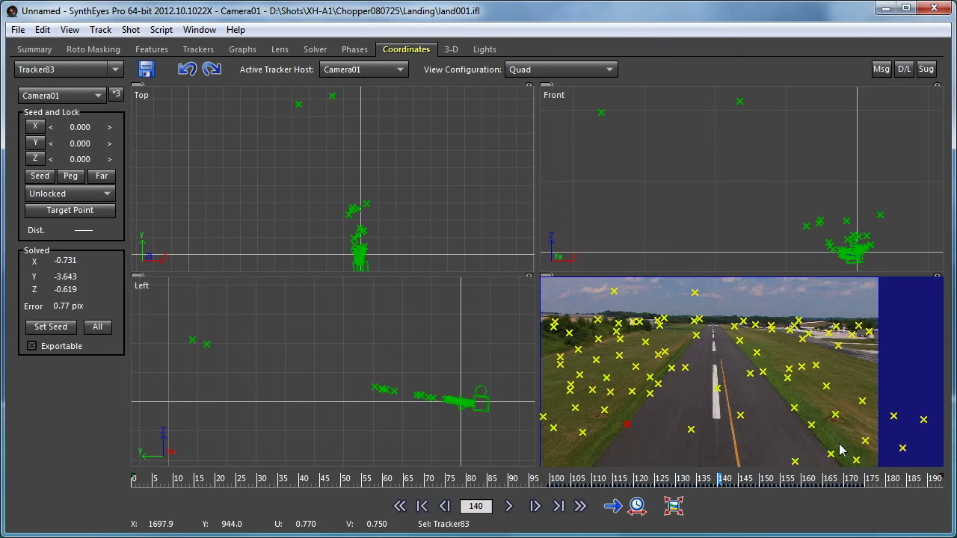
pyautogui.moveTo(829, 439)
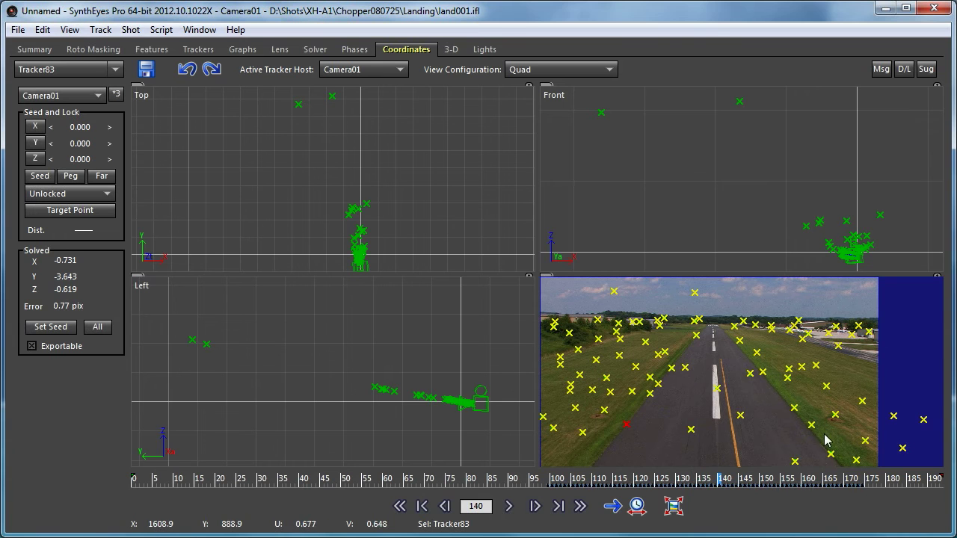
pyautogui.click(69, 209)
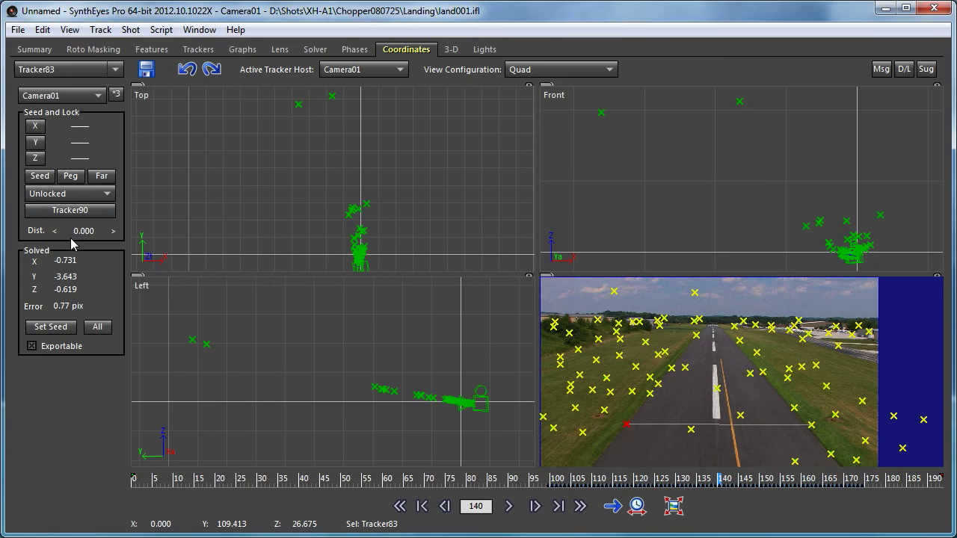
pyautogui.click(112, 230)
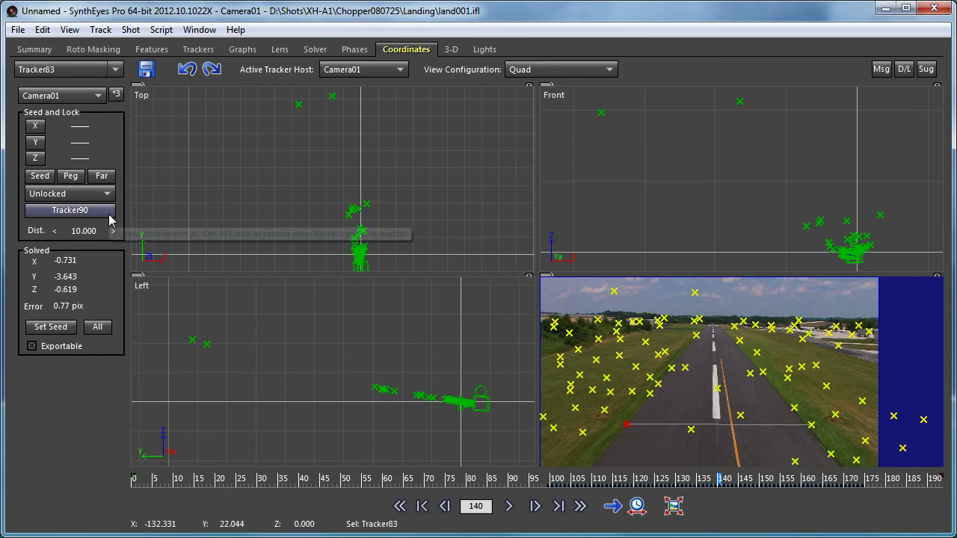
pyautogui.moveTo(133, 36)
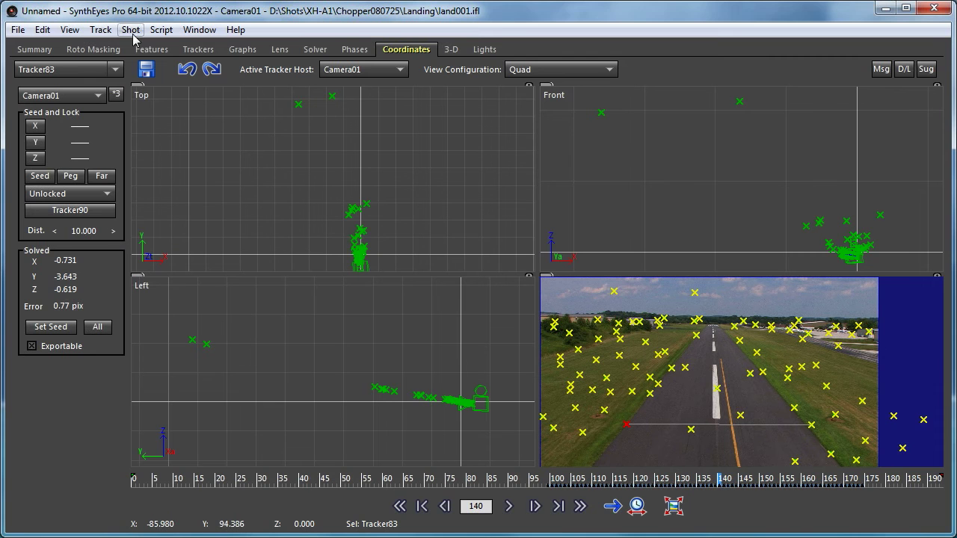
pyautogui.moveTo(165, 114)
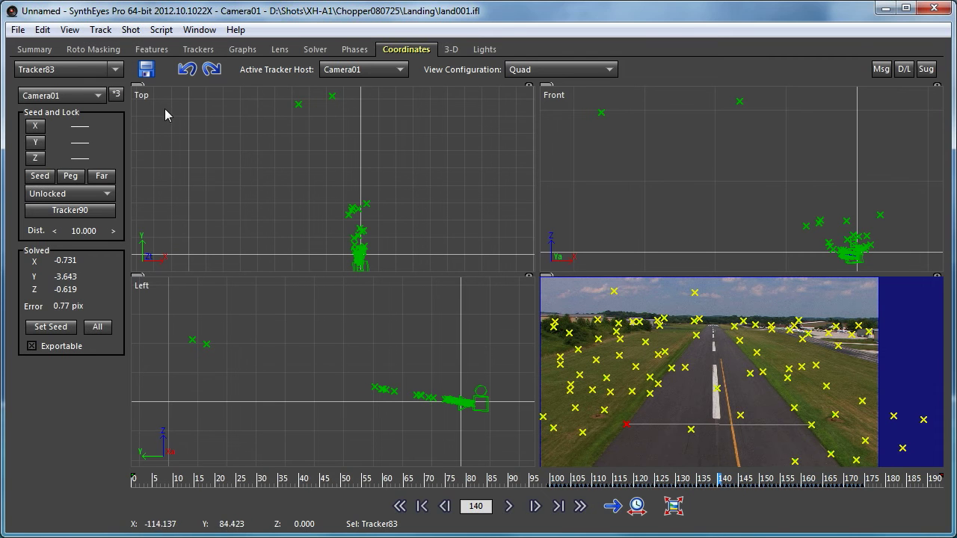
pyautogui.click(314, 48)
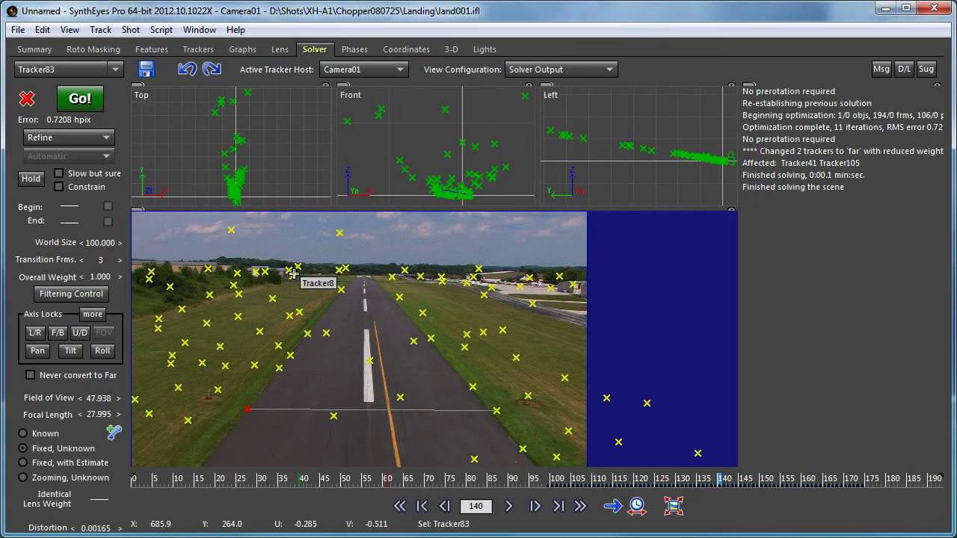
pyautogui.moveTo(226, 164)
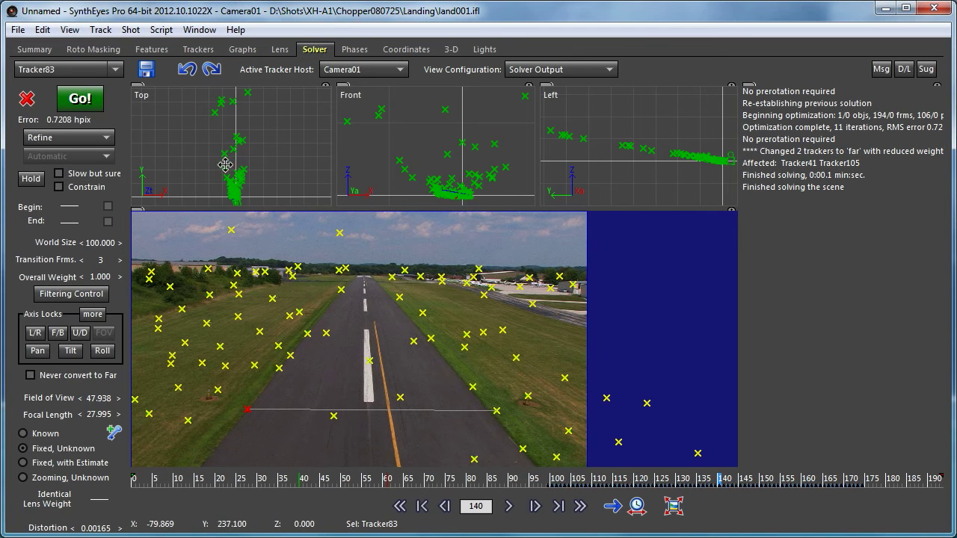
pyautogui.moveTo(334, 430)
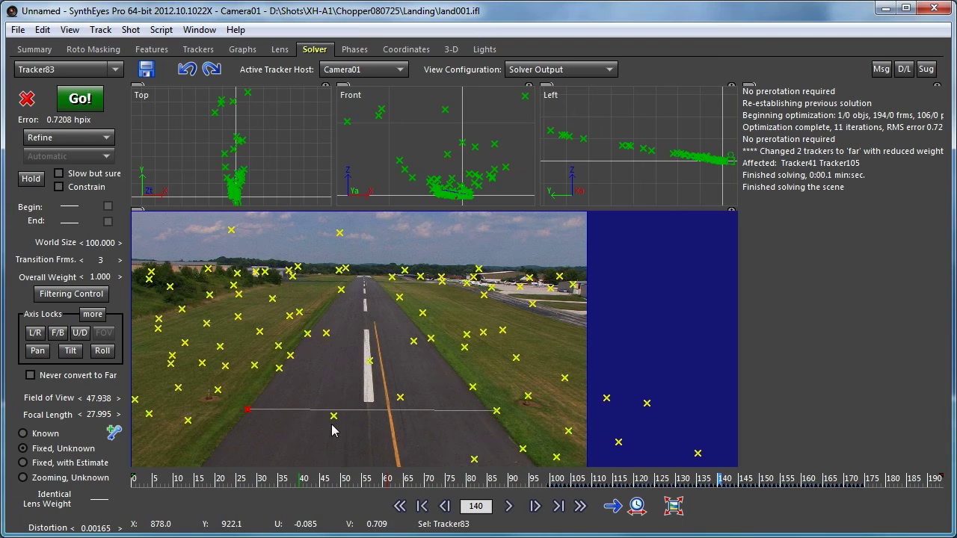
pyautogui.moveTo(499, 401)
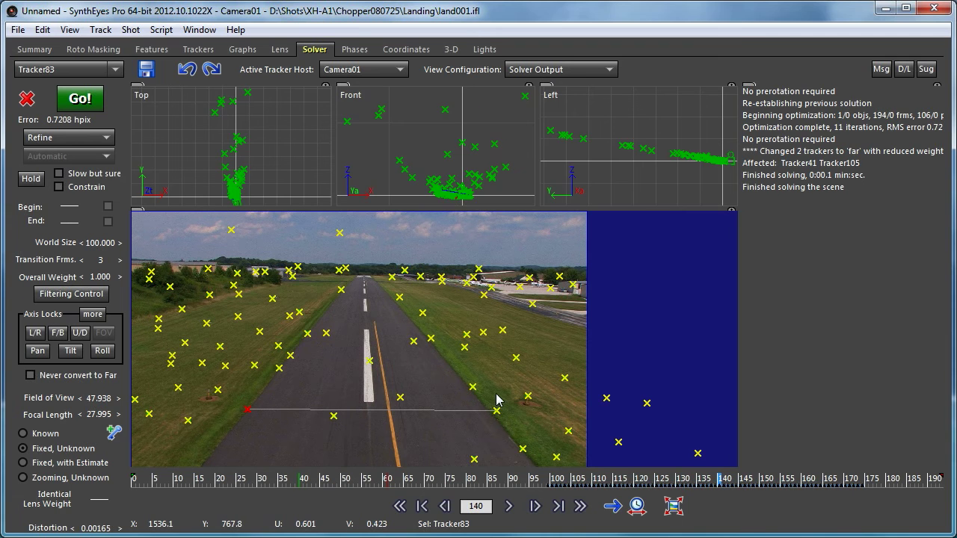
pyautogui.moveTo(365, 80)
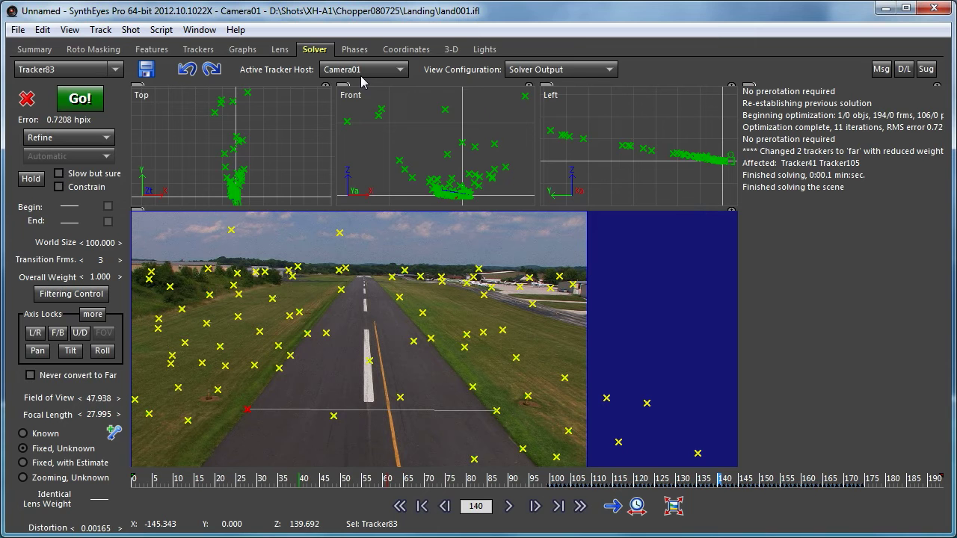
pyautogui.moveTo(446, 61)
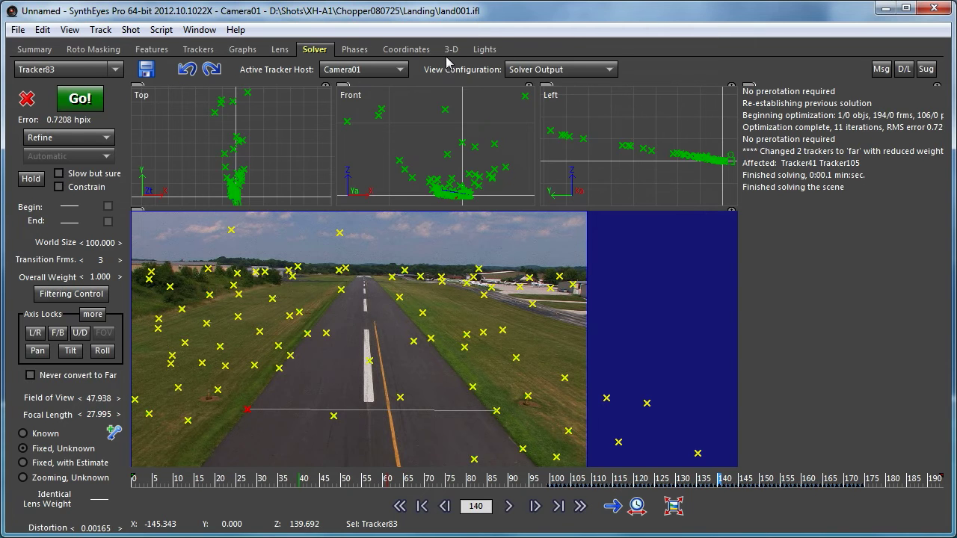
# Show a single perspective view in the 3D room locked to Camera01.
pyautogui.click(561, 69)
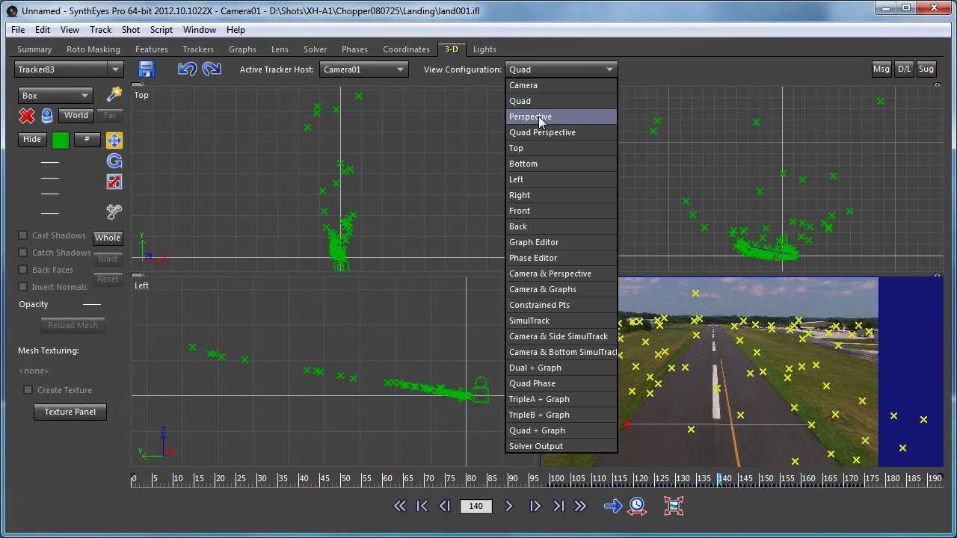
pyautogui.click(530, 117)
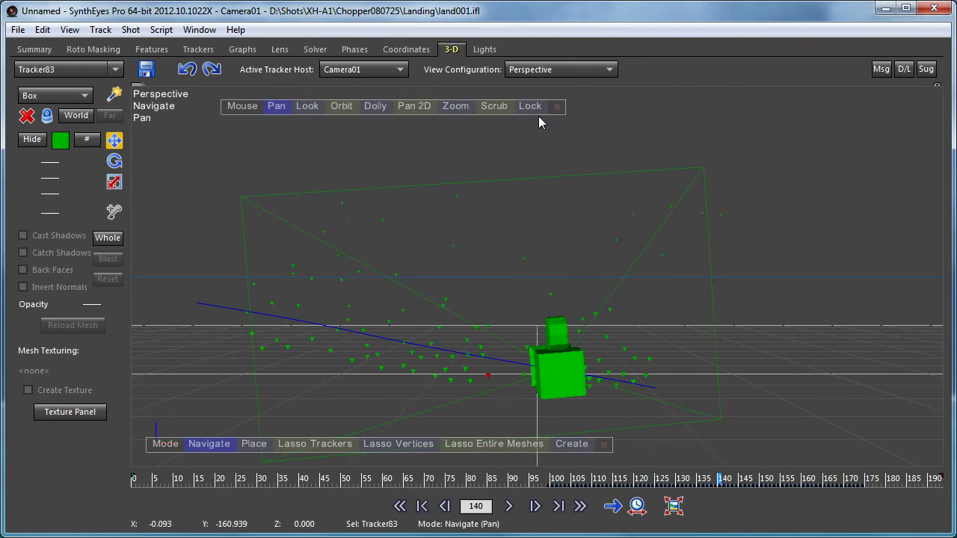
pyautogui.click(415, 104)
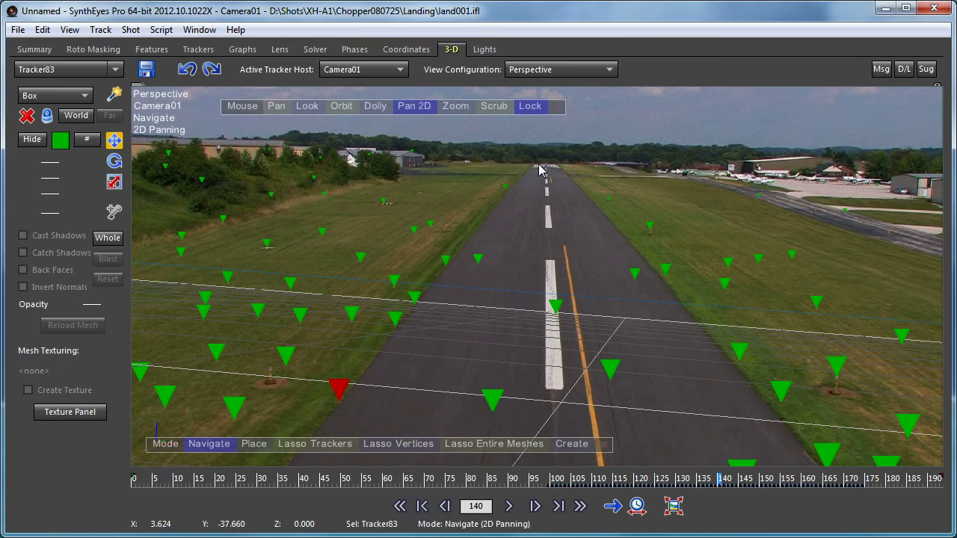
# Try the Quad Perspective layout, then return to the single perspective view.
pyautogui.click(559, 69)
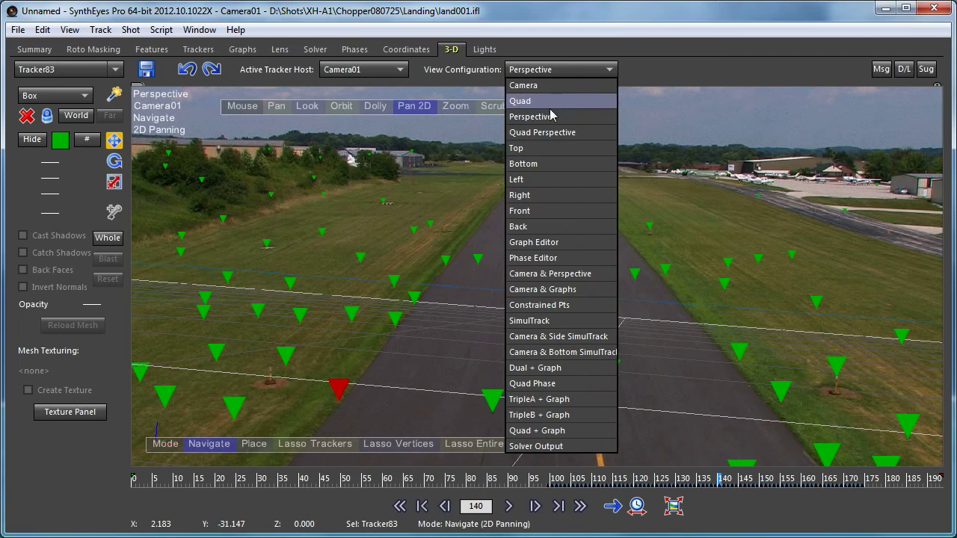
pyautogui.click(541, 132)
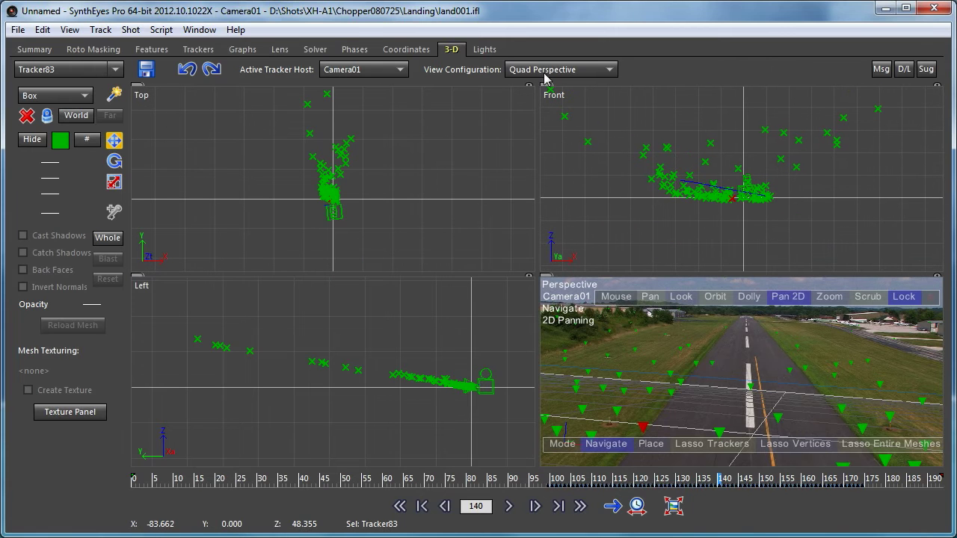
pyautogui.click(560, 69)
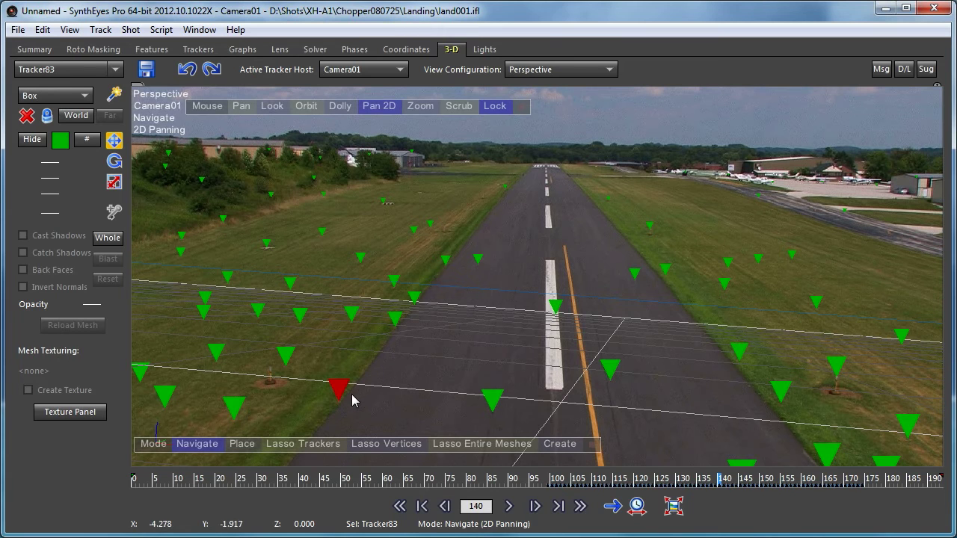
# Lasso-select the twelve trackers lying on the runway surface.
pyautogui.click(302, 443)
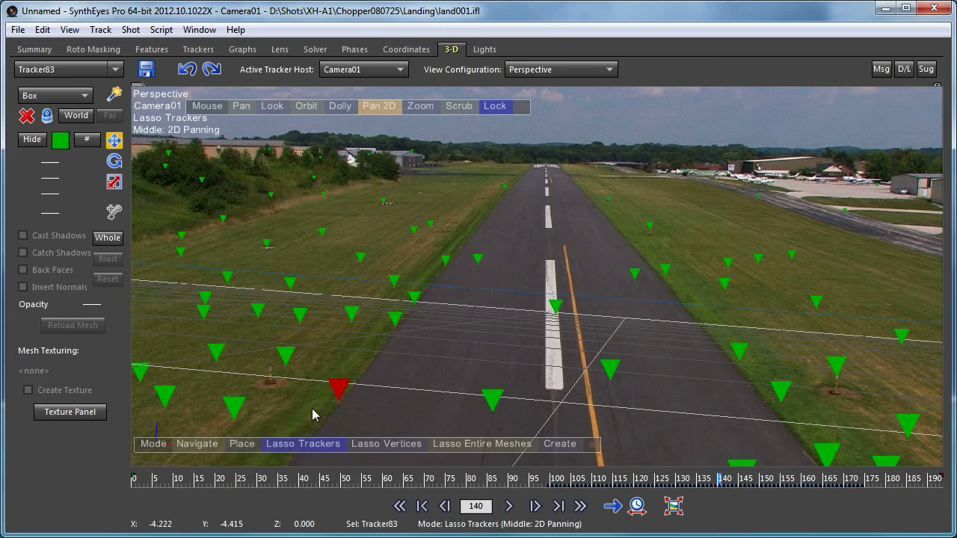
pyautogui.click(492, 397)
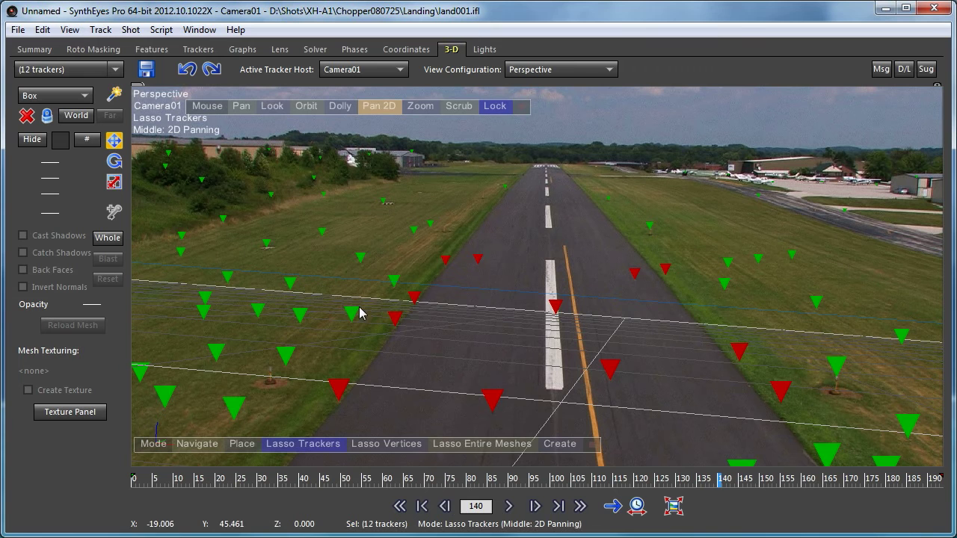
pyautogui.moveTo(481, 229)
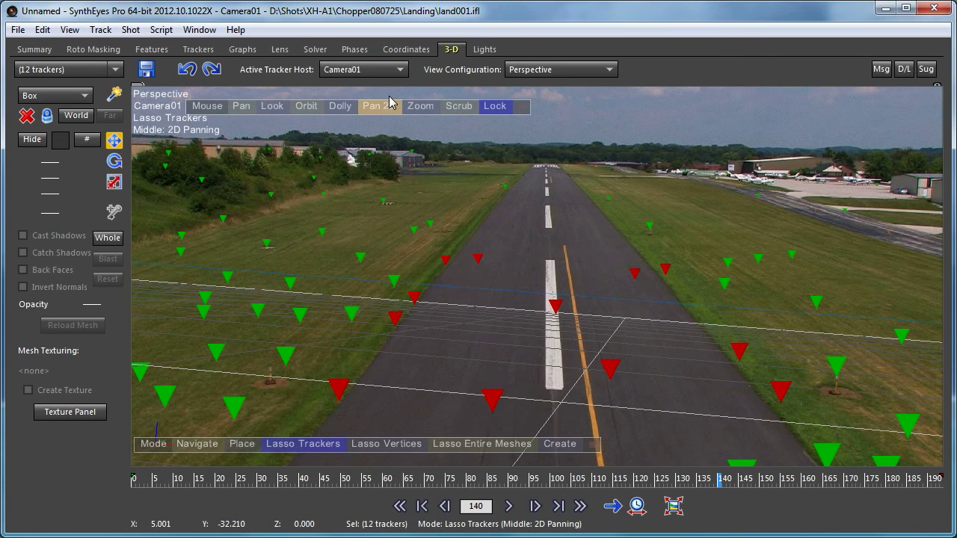
# Align a custom grid to the selected runway trackers via Grid > To Facet/Verts/Trkrs.
pyautogui.rightClick(404, 101)
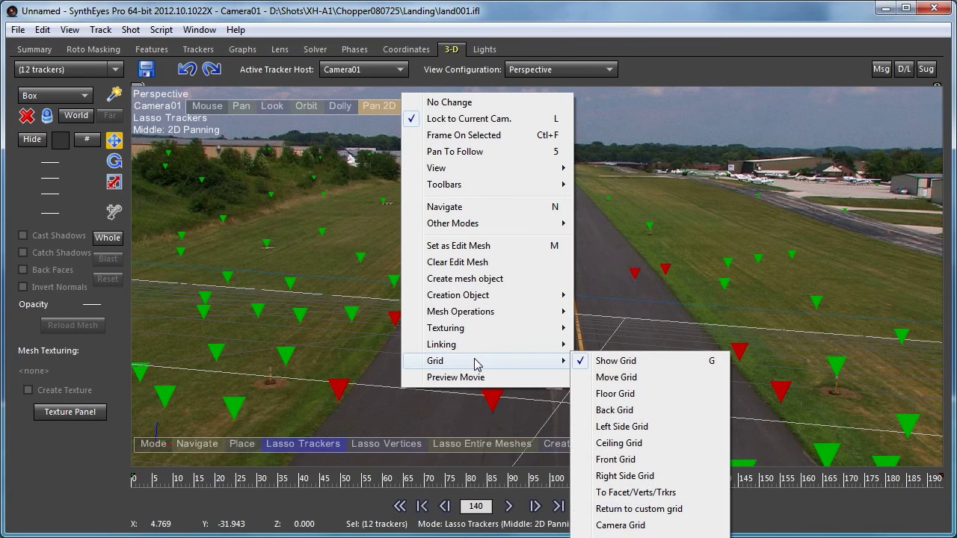
pyautogui.moveTo(561, 363)
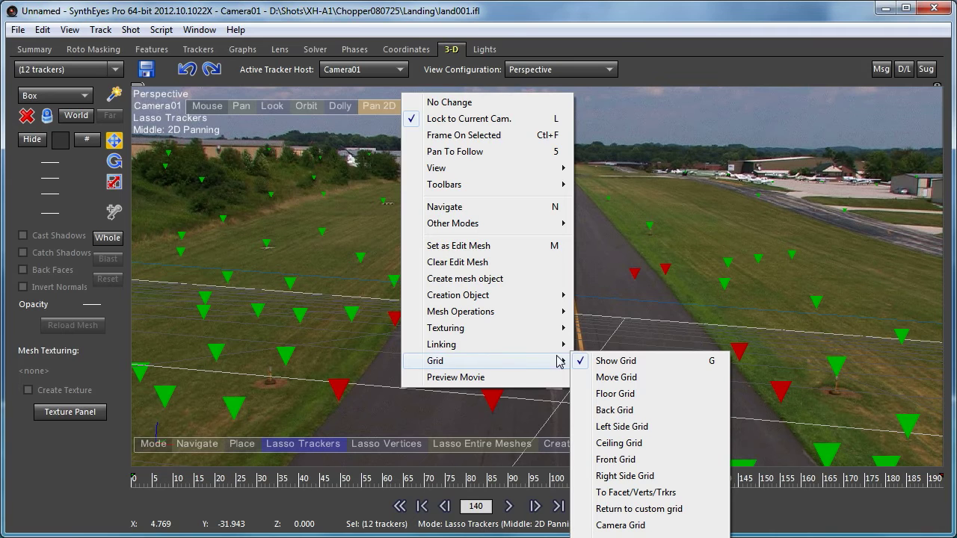
pyautogui.moveTo(637, 493)
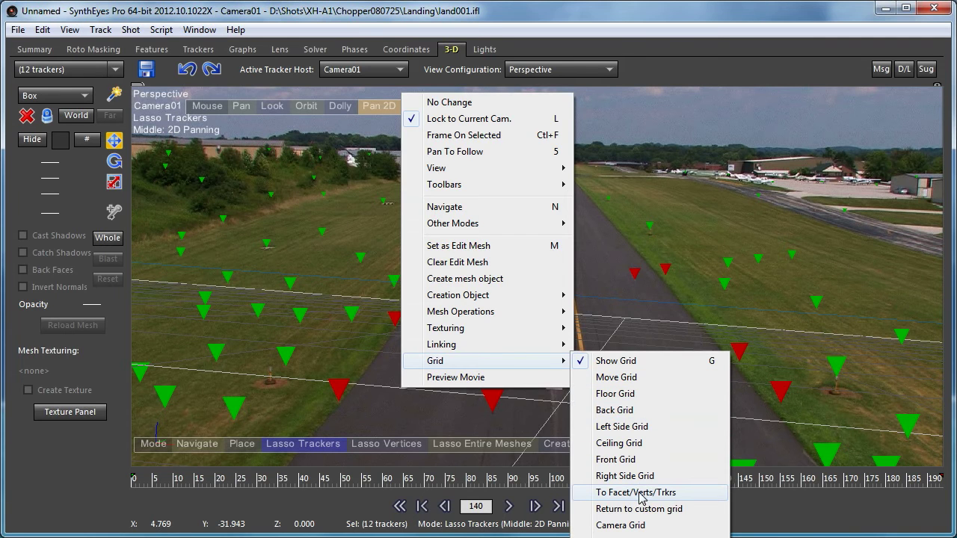
pyautogui.moveTo(598, 497)
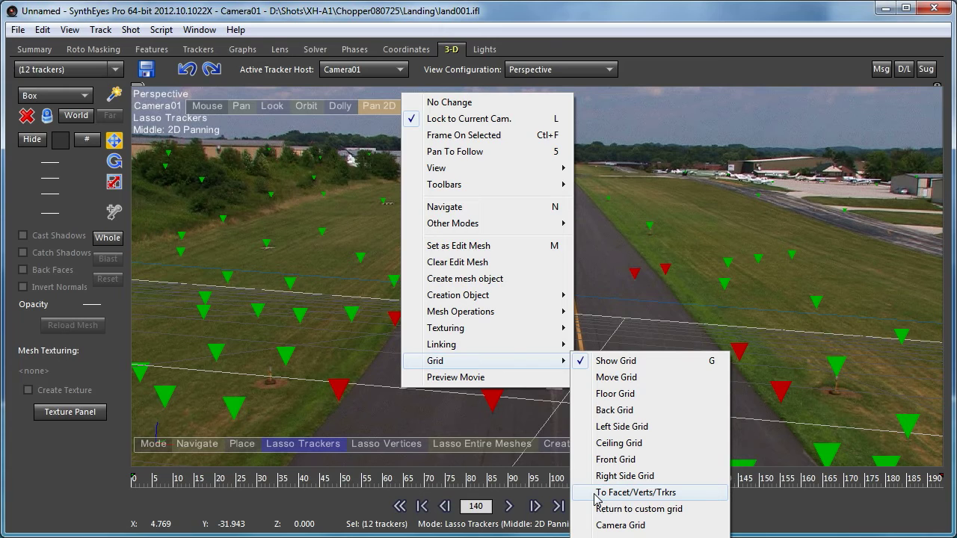
pyautogui.moveTo(685, 500)
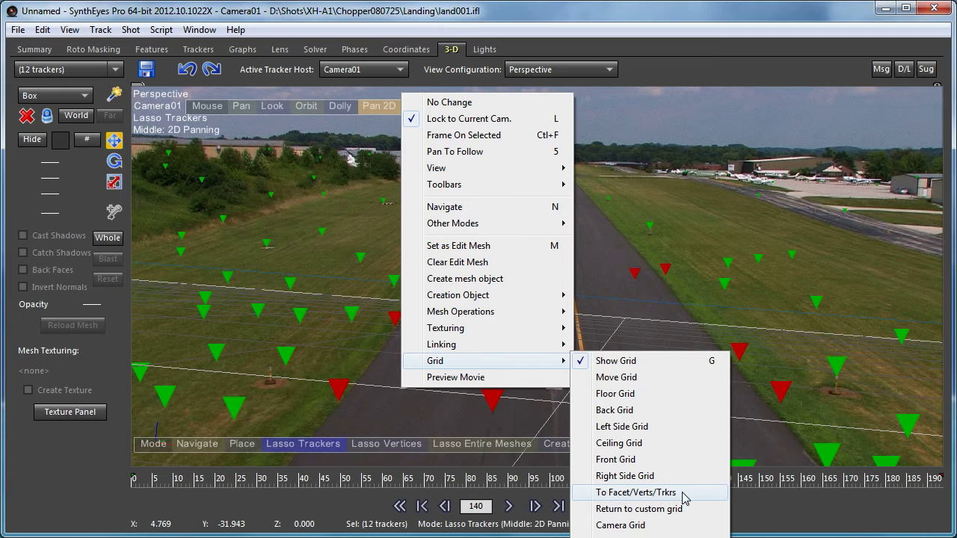
pyautogui.moveTo(596, 502)
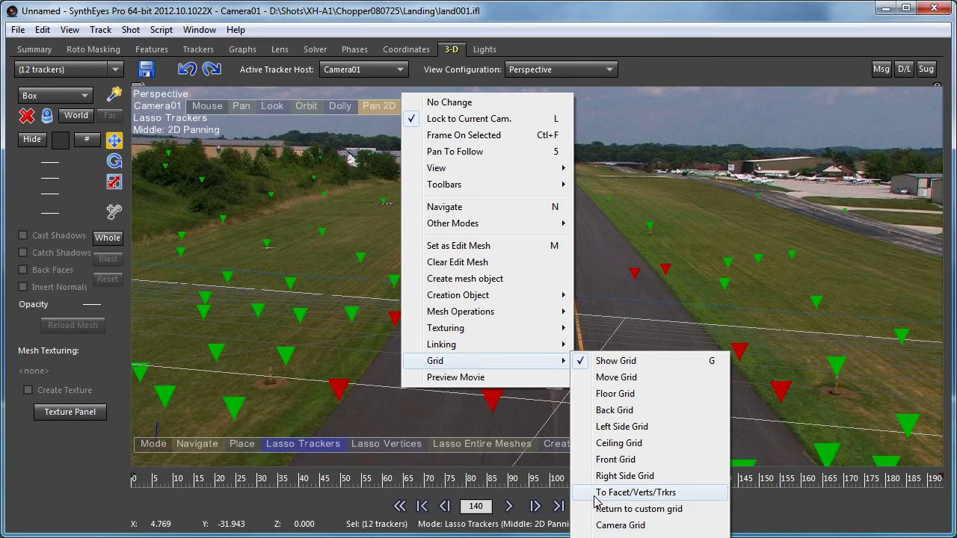
pyautogui.moveTo(645, 496)
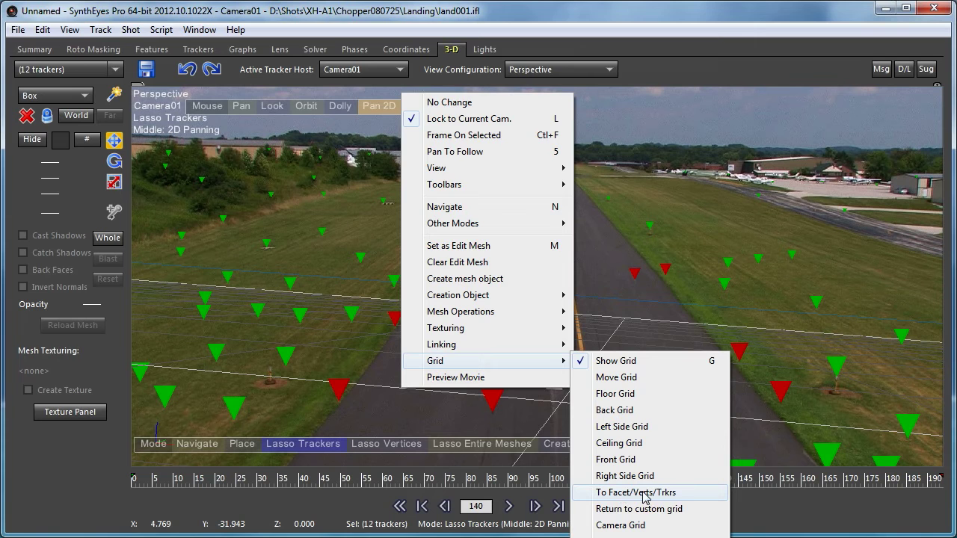
pyautogui.moveTo(673, 499)
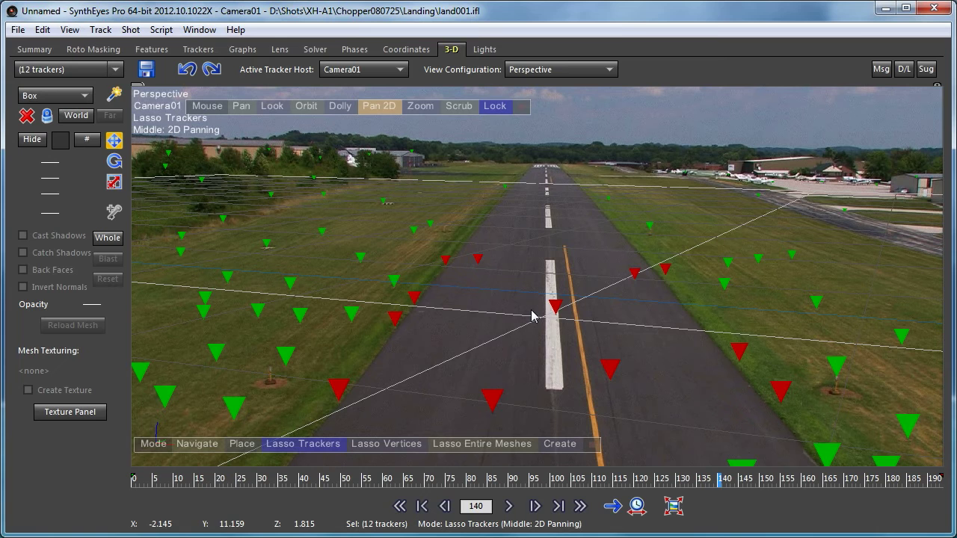
pyautogui.moveTo(419, 217)
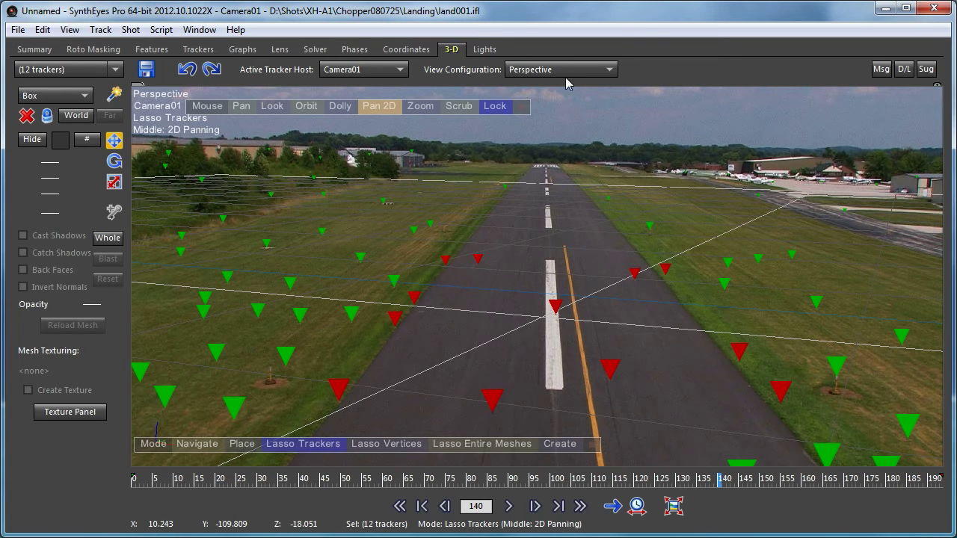
# Switch to the Quad Perspective layout and select Tracker87.
pyautogui.click(561, 68)
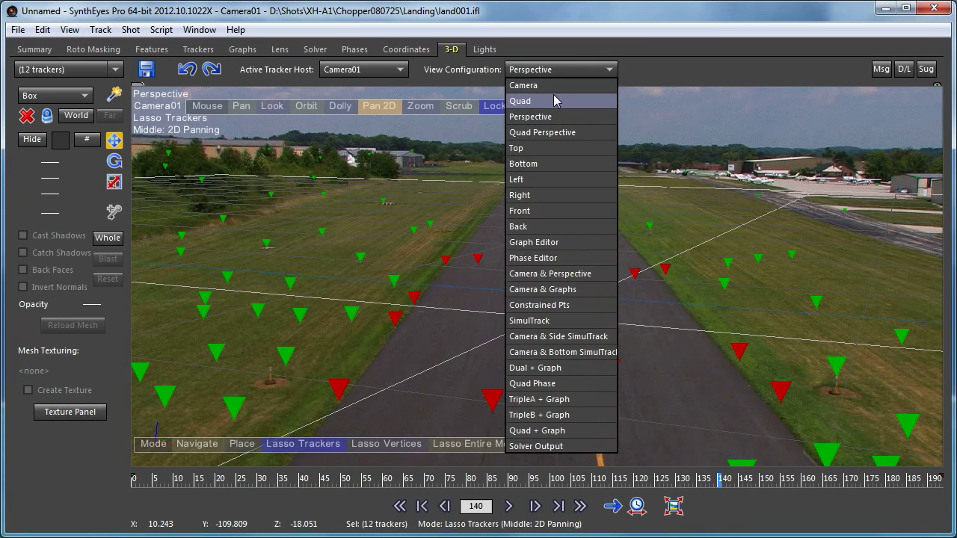
pyautogui.click(541, 132)
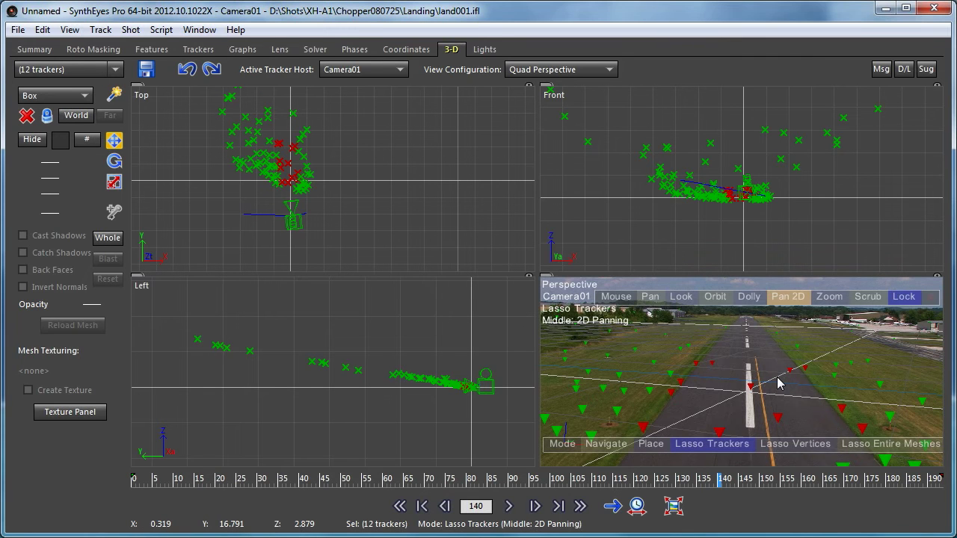
pyautogui.moveTo(416, 356)
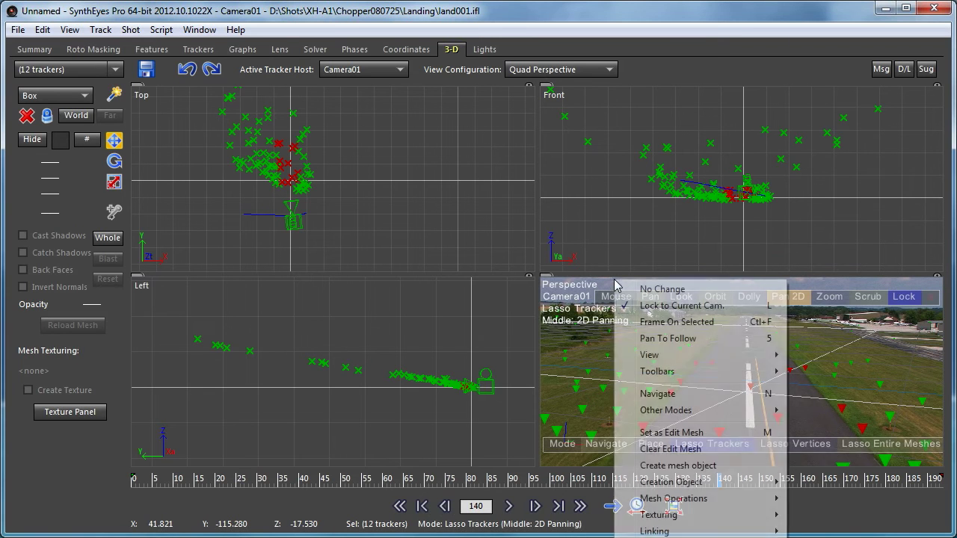
pyautogui.click(682, 305)
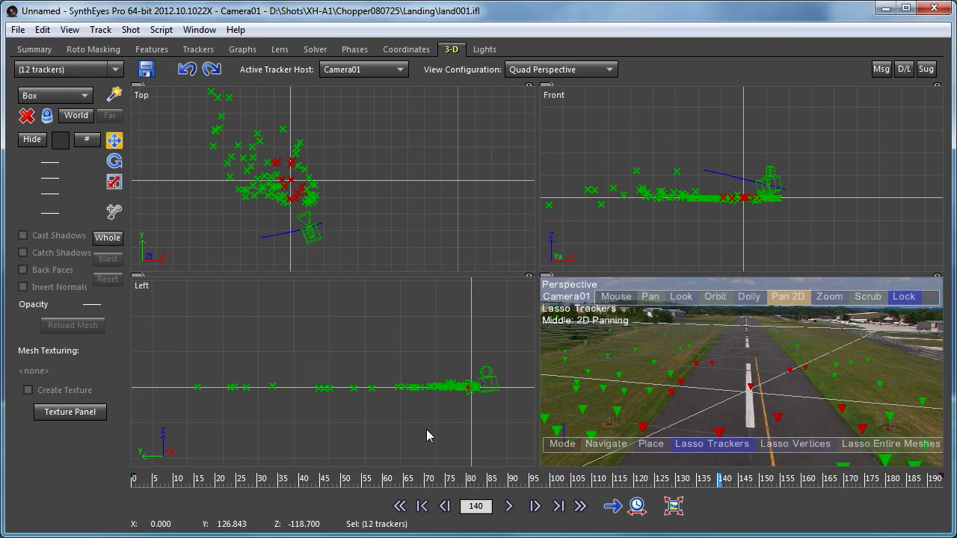
pyautogui.moveTo(518, 484)
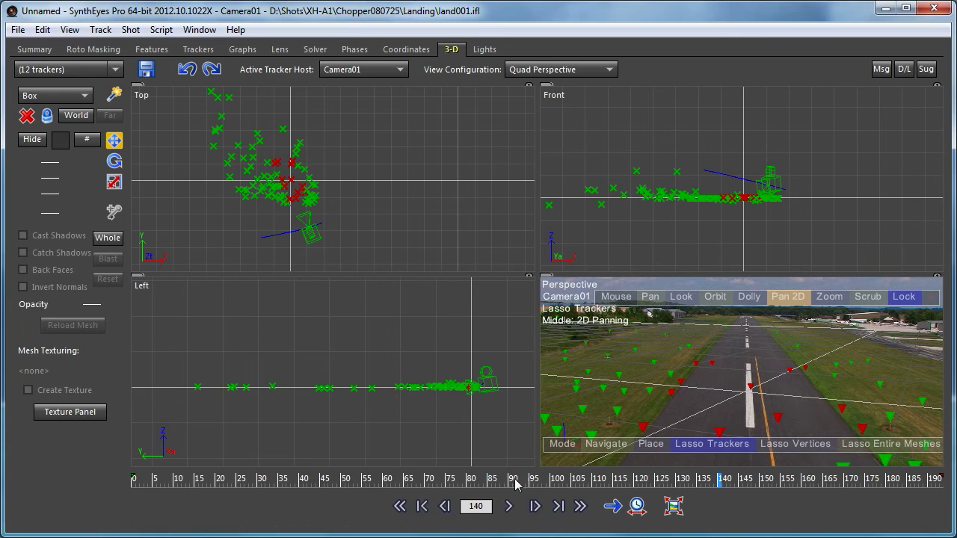
pyautogui.moveTo(251, 250)
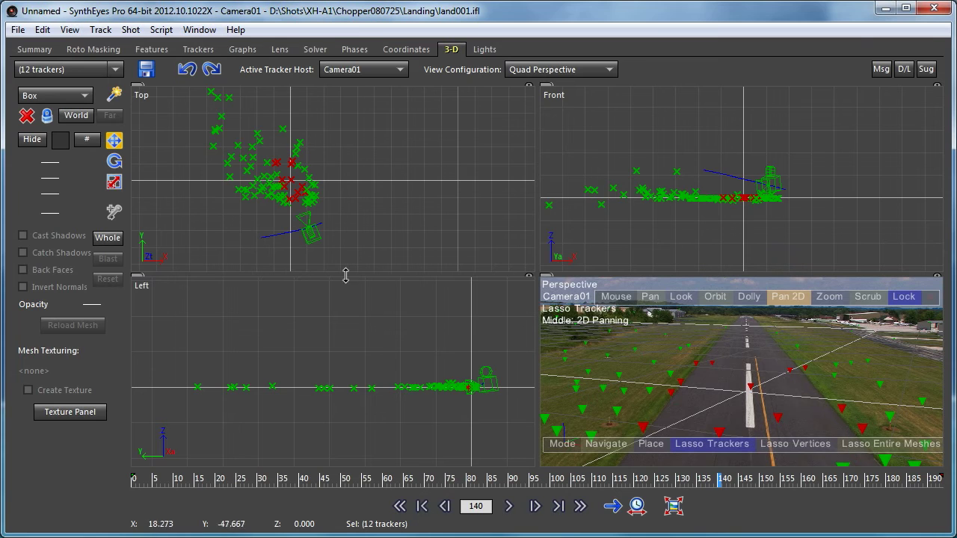
pyautogui.moveTo(832, 357)
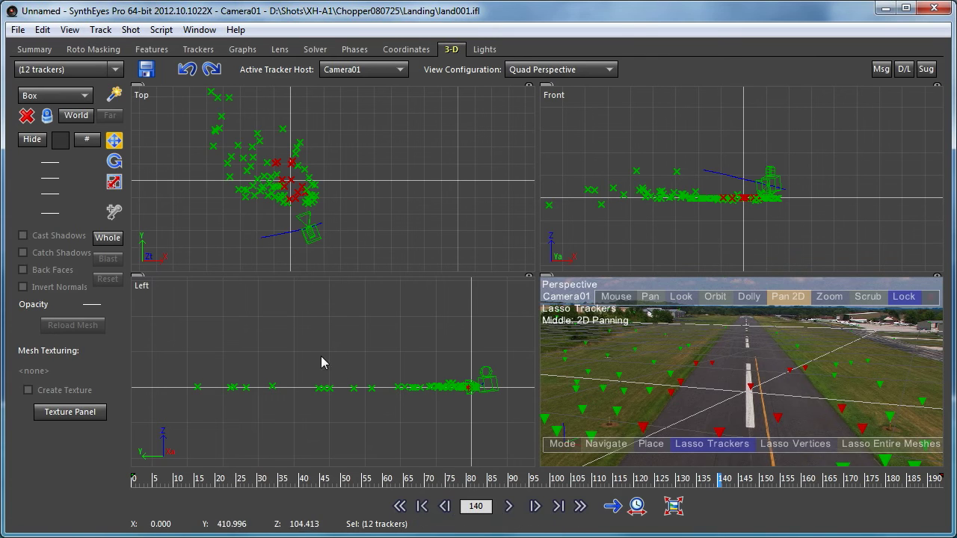
pyautogui.moveTo(434, 293)
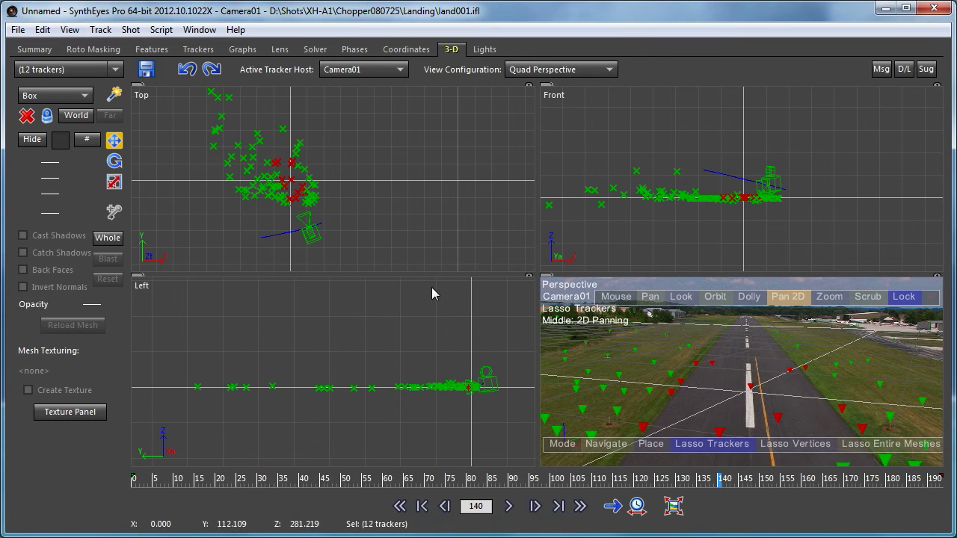
pyautogui.moveTo(440, 267)
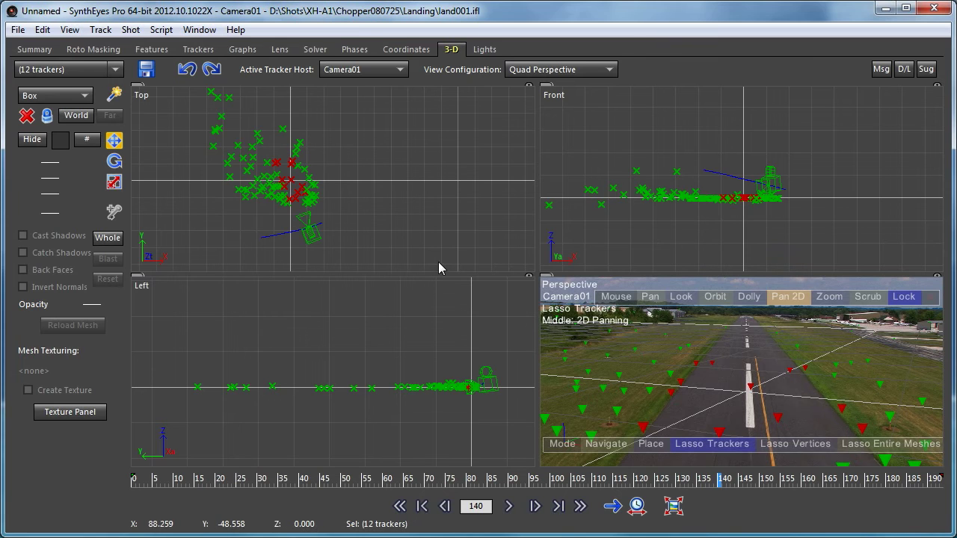
pyautogui.moveTo(580, 422)
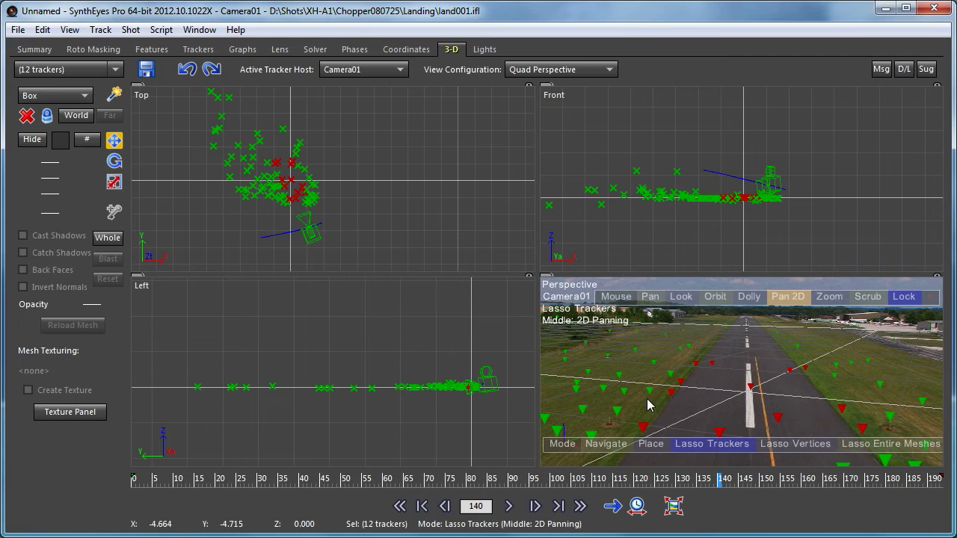
pyautogui.moveTo(665, 374)
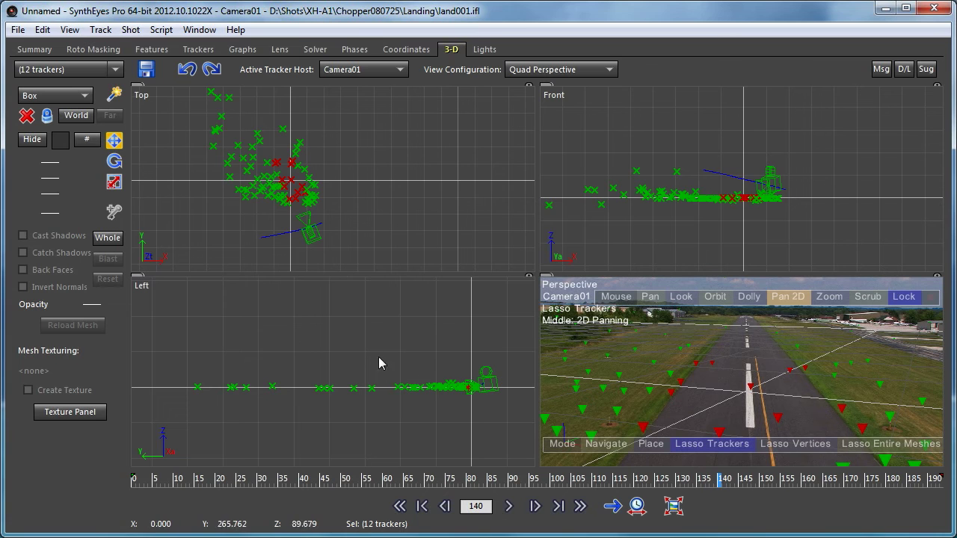
pyautogui.moveTo(749, 386)
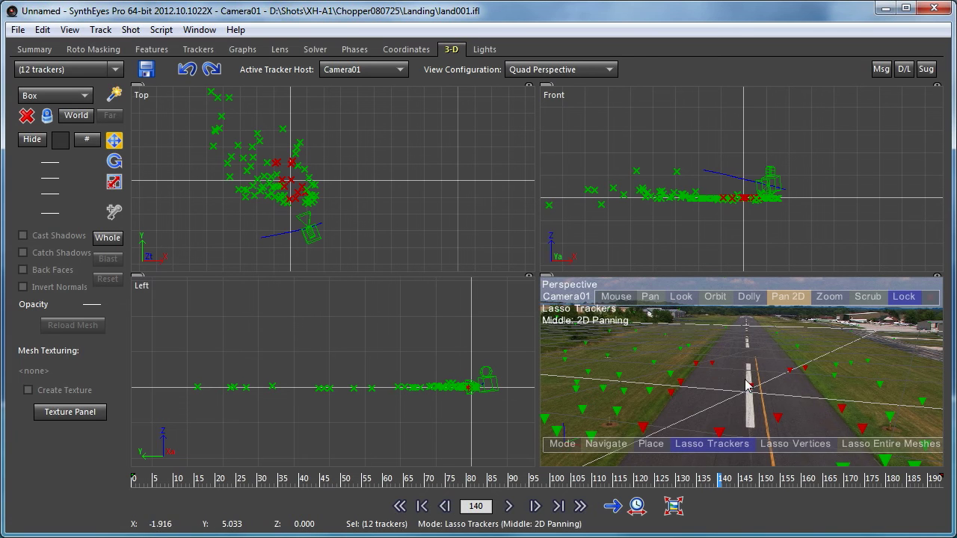
pyautogui.moveTo(688, 367)
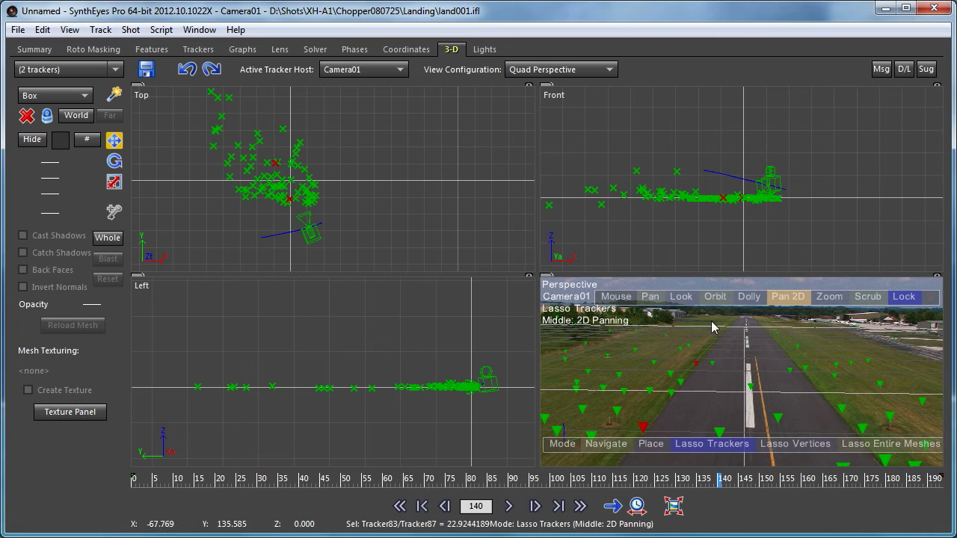
pyautogui.moveTo(646, 430)
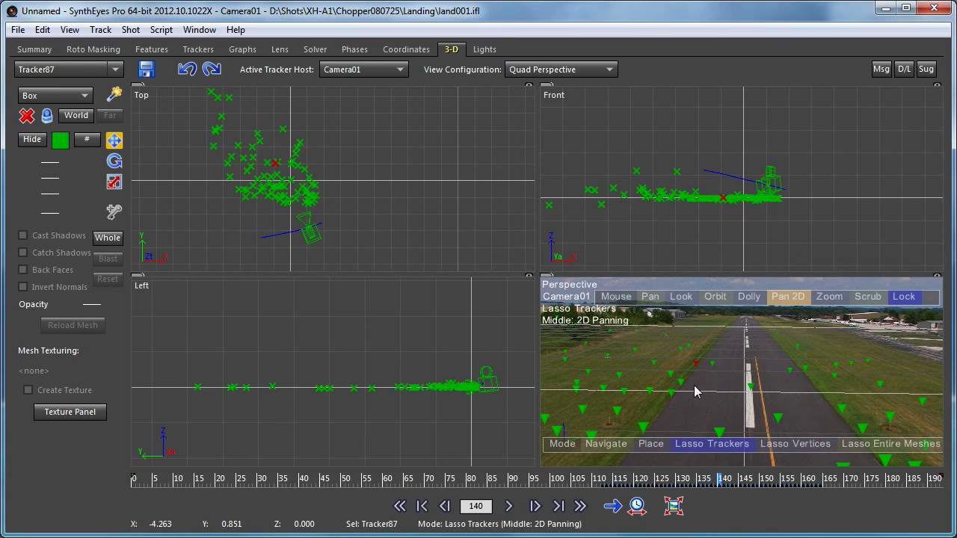
# Reorient the scene to the custom grid so the tracker cloud lies level along the ground.
pyautogui.rightClick(695, 392)
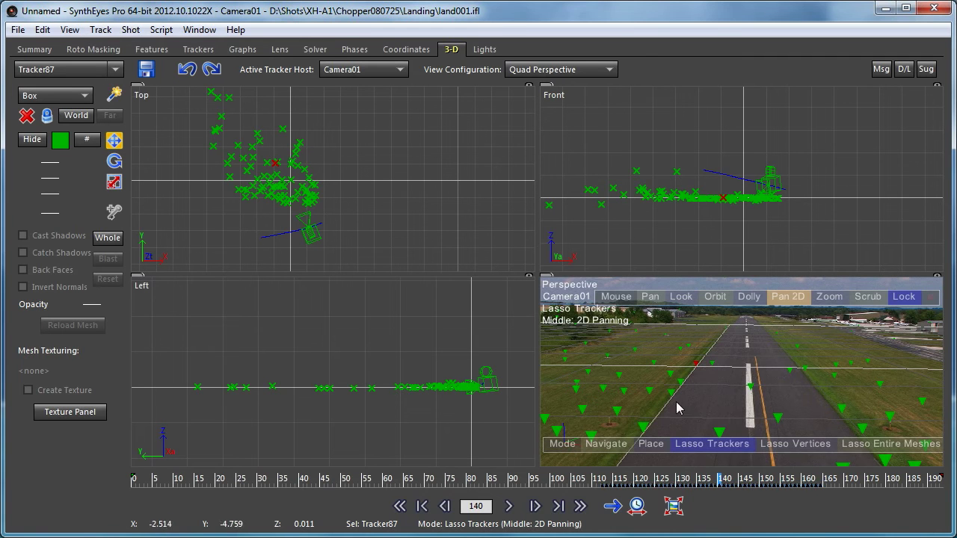
pyautogui.moveTo(680, 383)
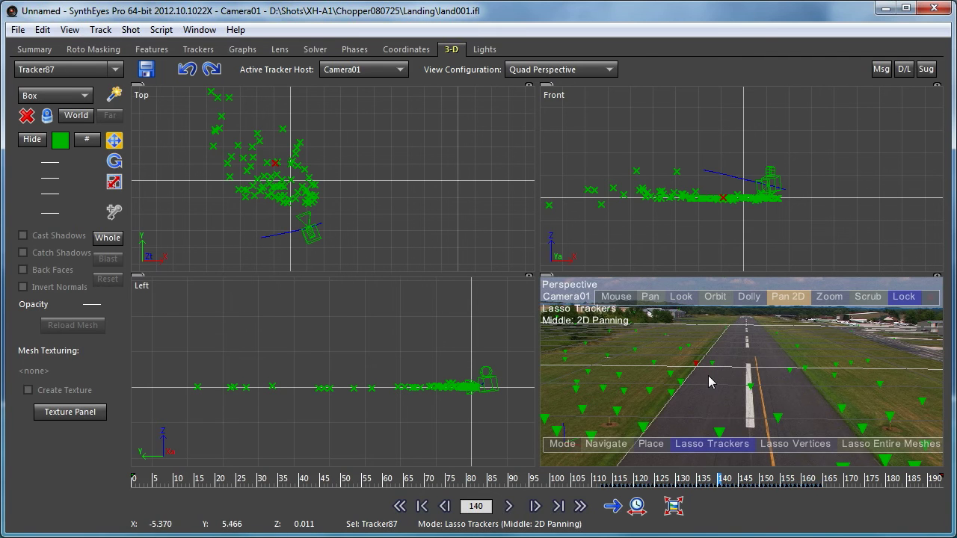
pyautogui.moveTo(697, 371)
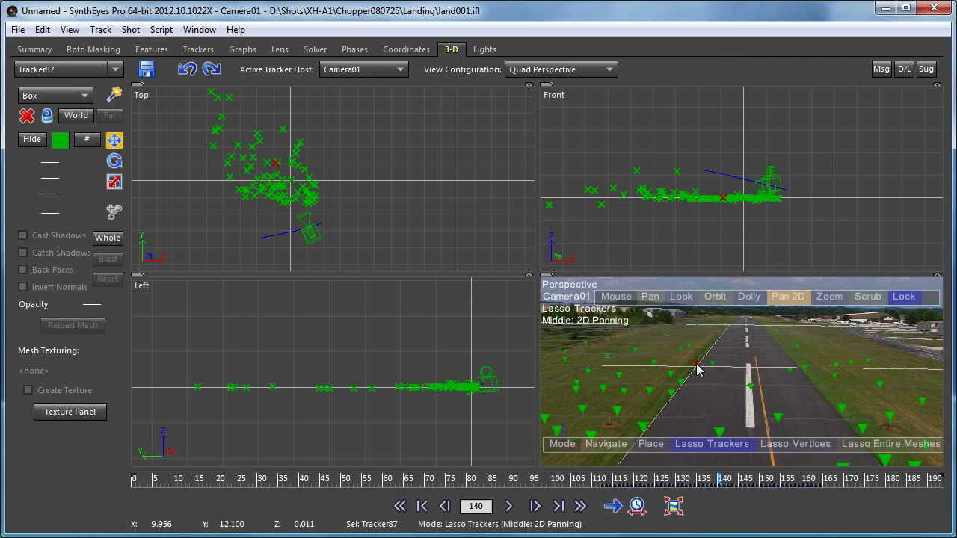
pyautogui.moveTo(697, 368)
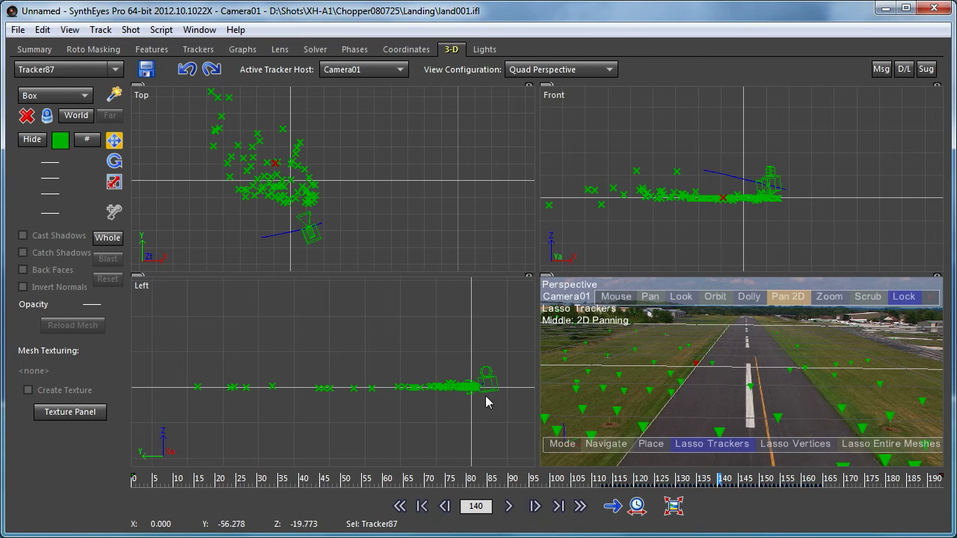
pyautogui.moveTo(284, 177)
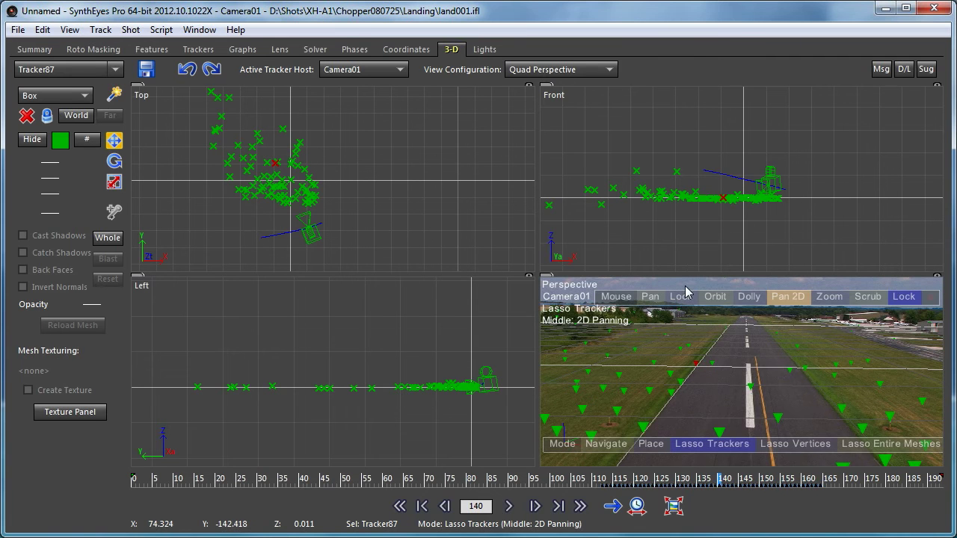
pyautogui.rightClick(688, 292)
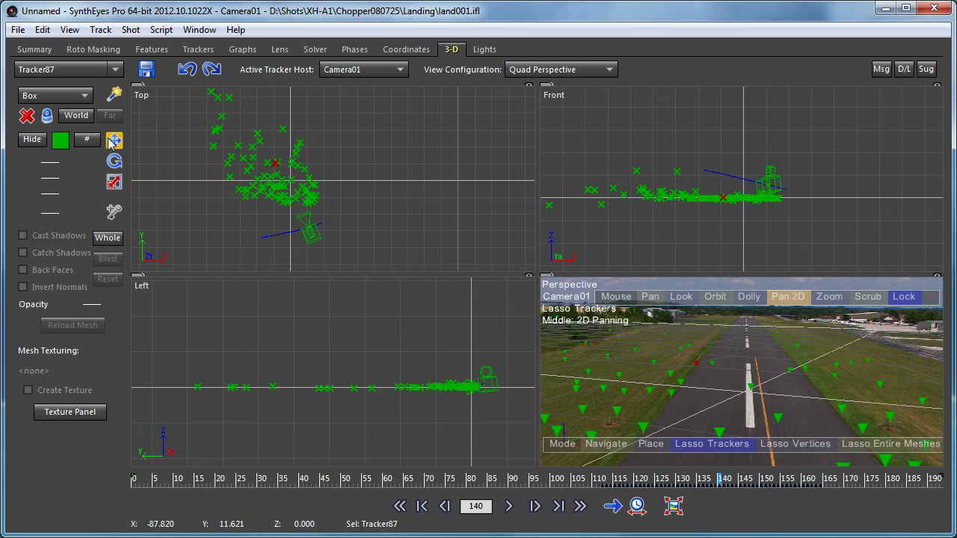
# Create and size out a new box mesh Box01 in the scene.
pyautogui.click(114, 140)
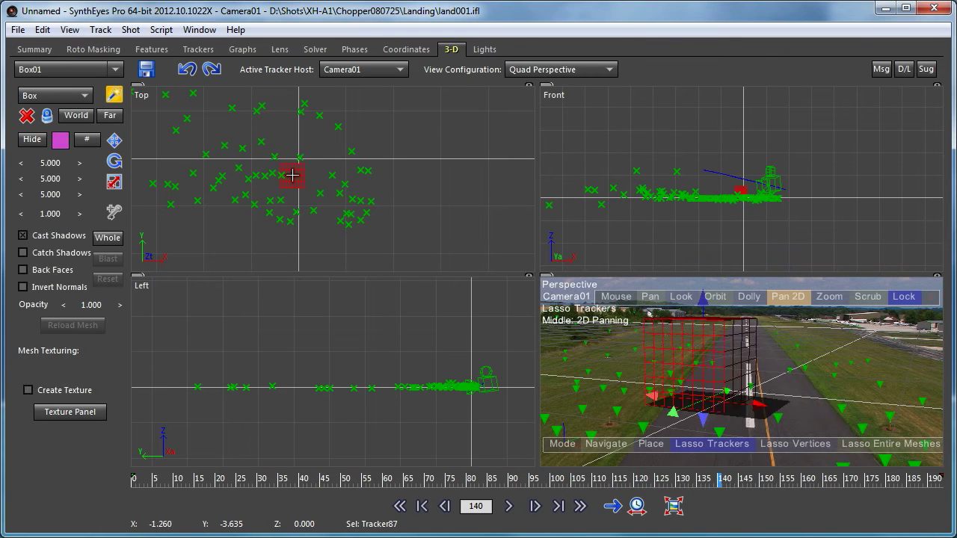
pyautogui.moveTo(292, 176); pyautogui.dragTo(311, 142)
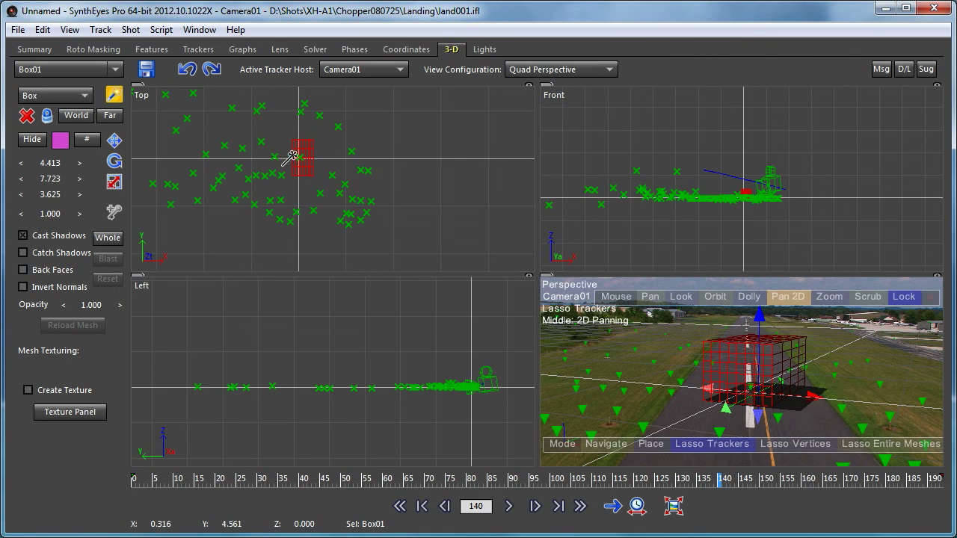
pyautogui.moveTo(114, 161)
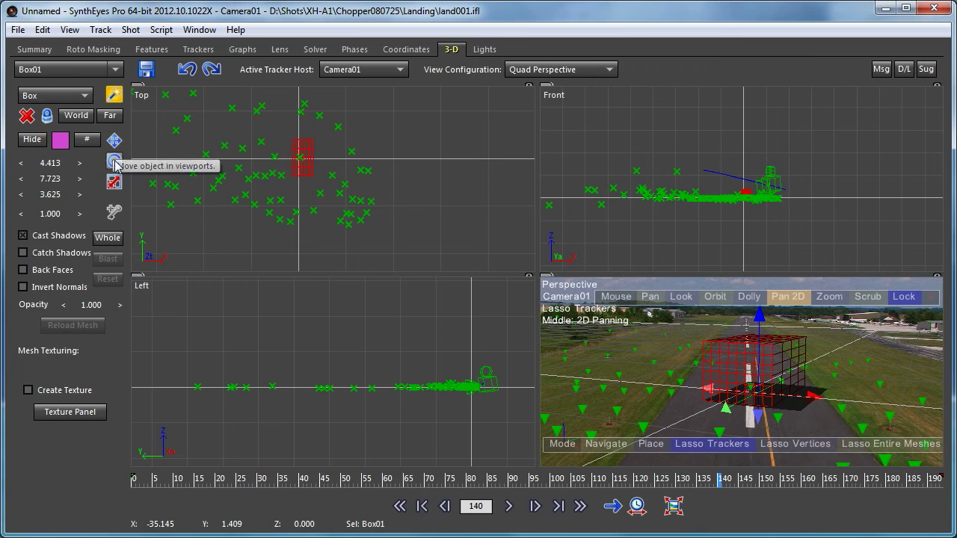
# Move Box01 toward the origin and line it up over the runway.
pyautogui.click(114, 162)
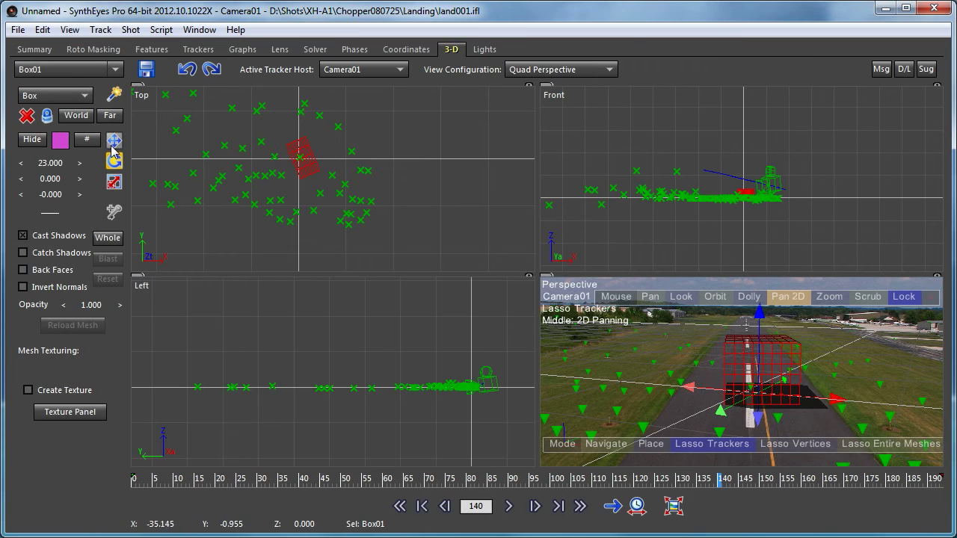
pyautogui.moveTo(306, 157); pyautogui.dragTo(296, 152)
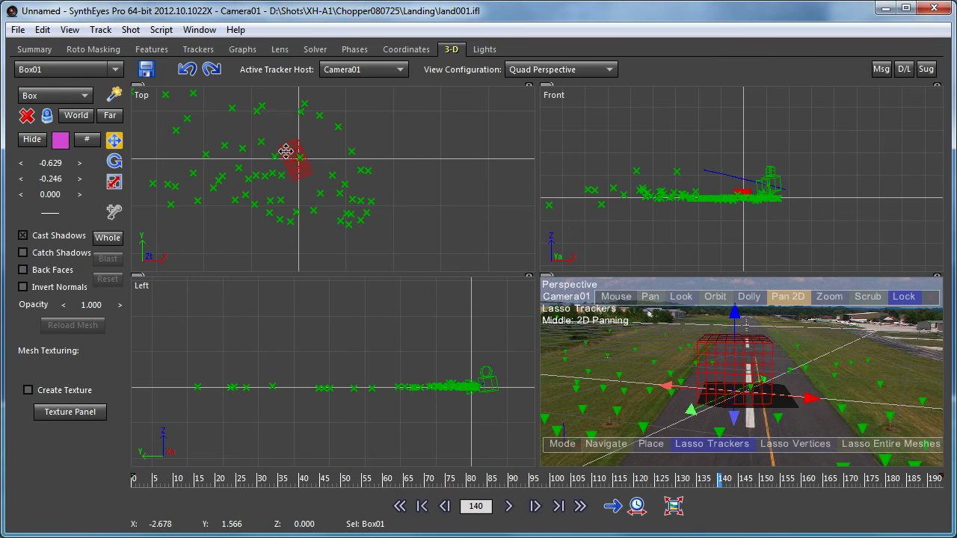
pyautogui.moveTo(287, 150); pyautogui.dragTo(287, 243)
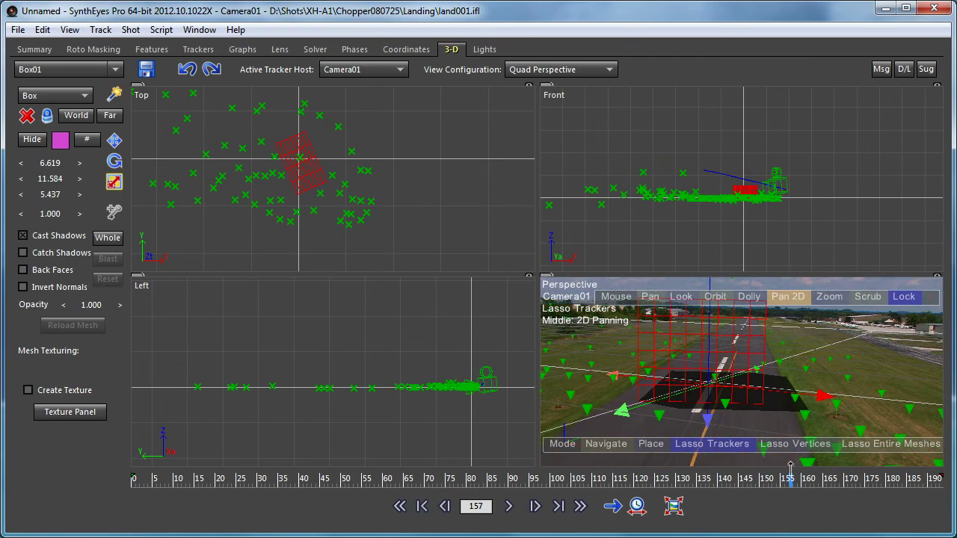
pyautogui.moveTo(796, 443)
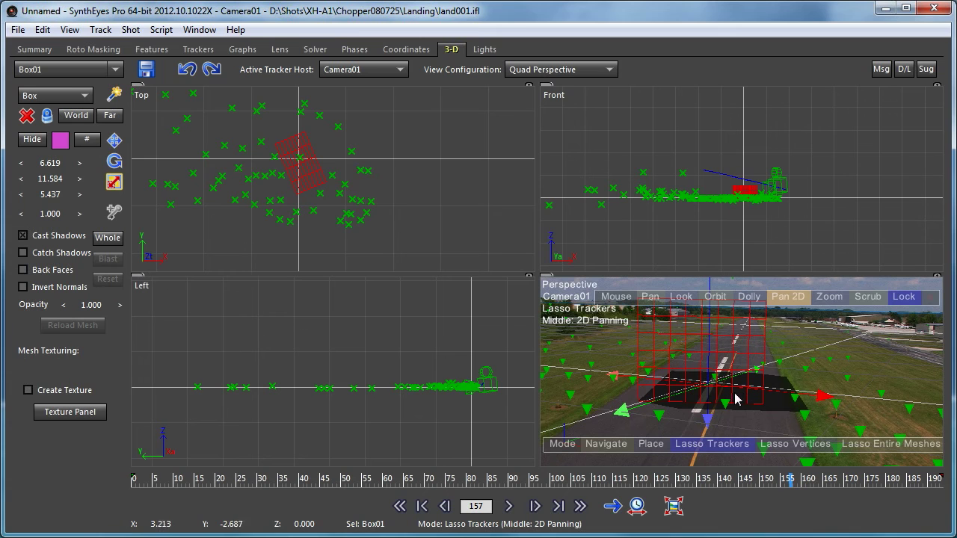
pyautogui.moveTo(730, 396)
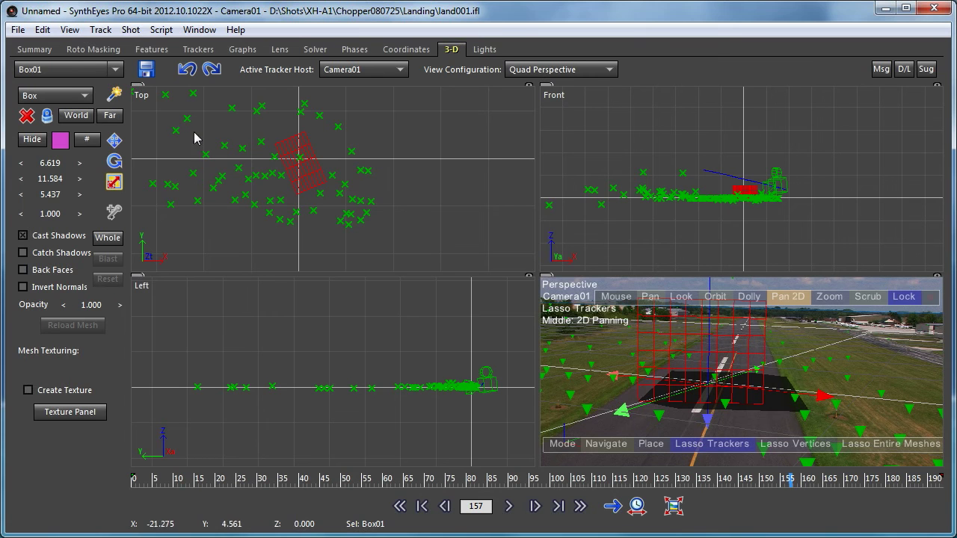
# Run the Make Mesh the Ground script so Box01 defines the ground plane.
pyautogui.click(161, 30)
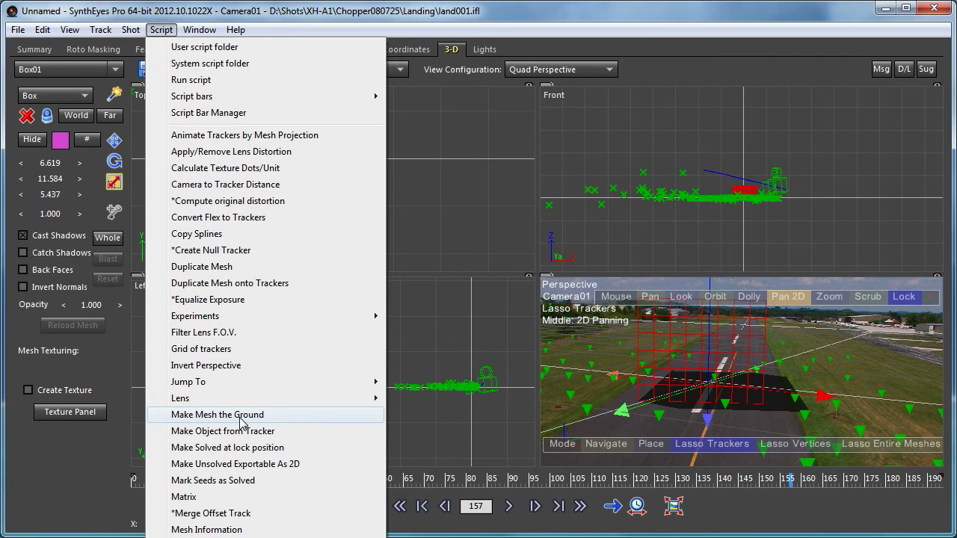
pyautogui.click(218, 414)
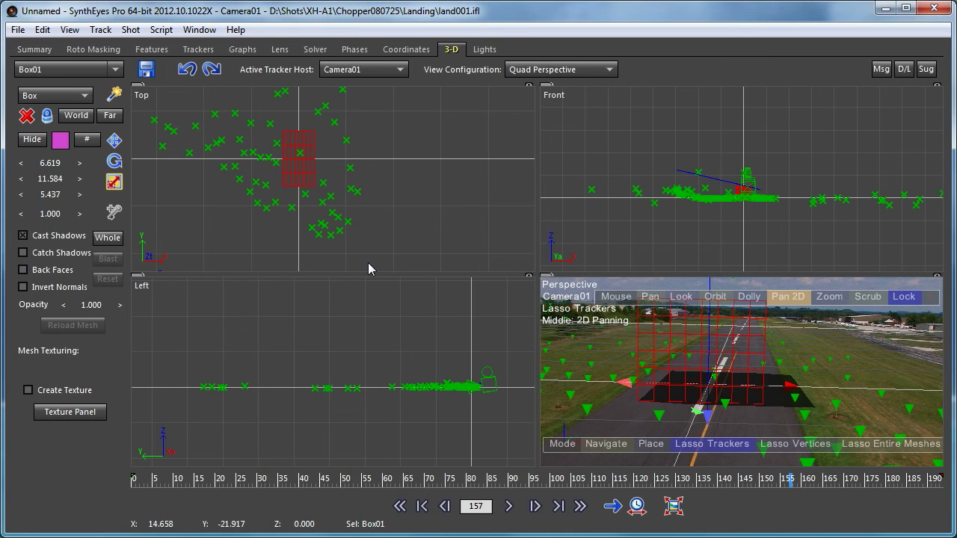
pyautogui.moveTo(703, 380)
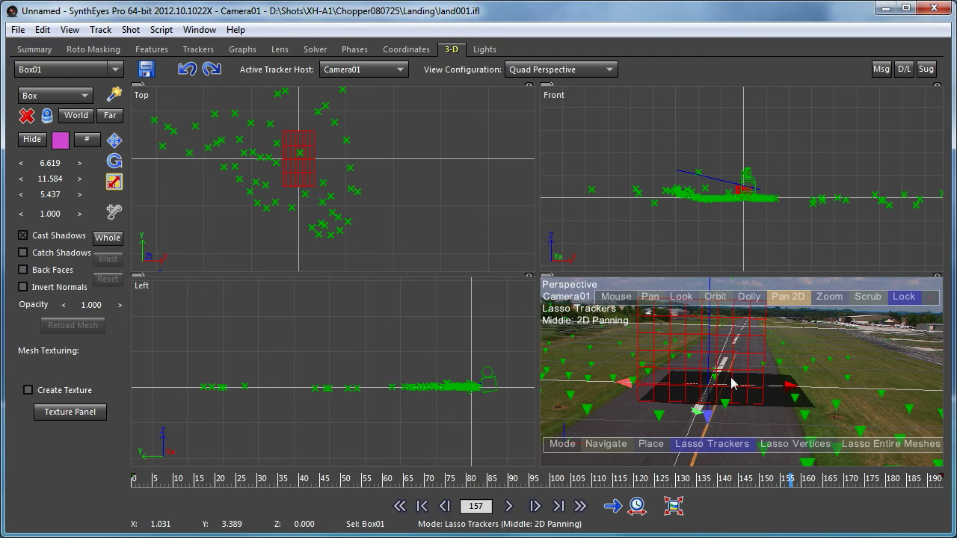
pyautogui.moveTo(715, 395)
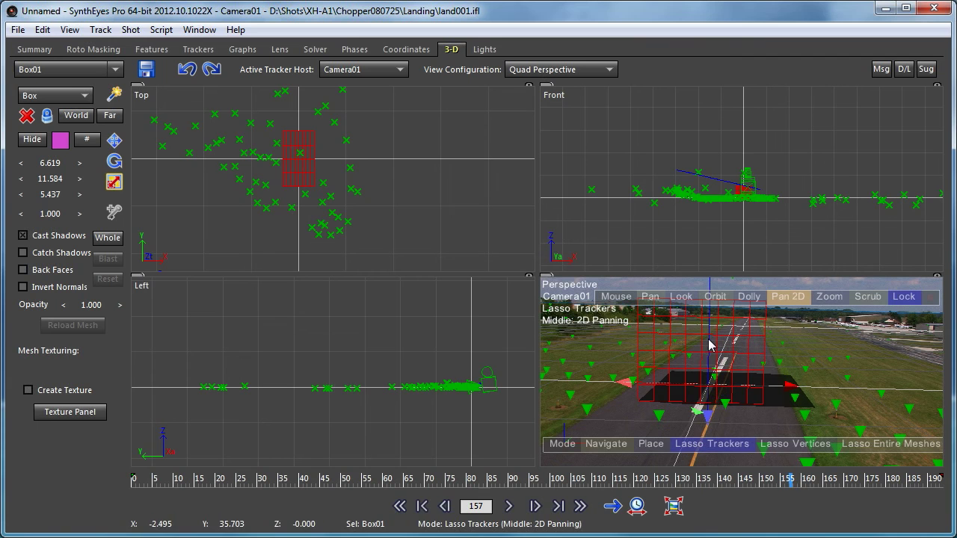
pyautogui.moveTo(611, 411)
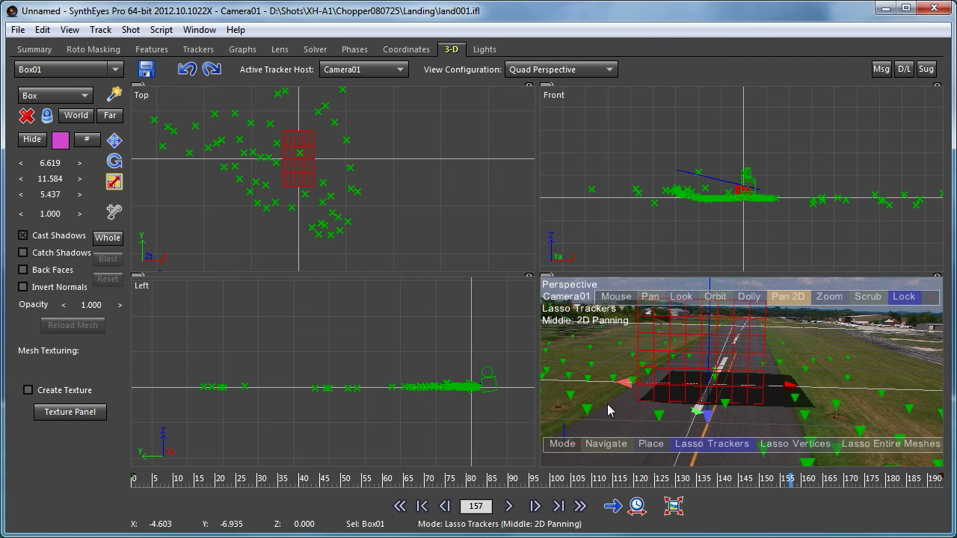
# Set the creation object to Sphere and drag out Sphere01, about 3.157 in size, beside the box.
pyautogui.rightClick(611, 338)
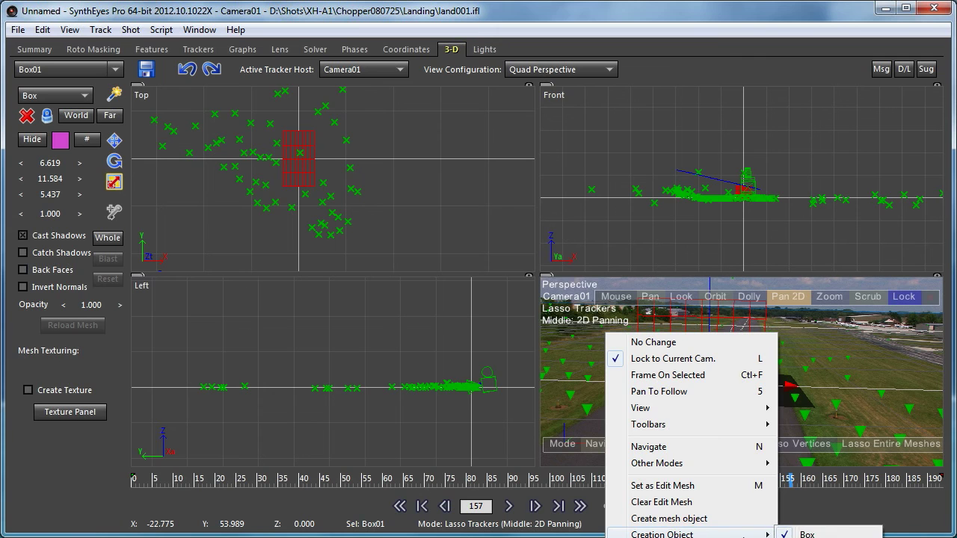
pyautogui.click(669, 518)
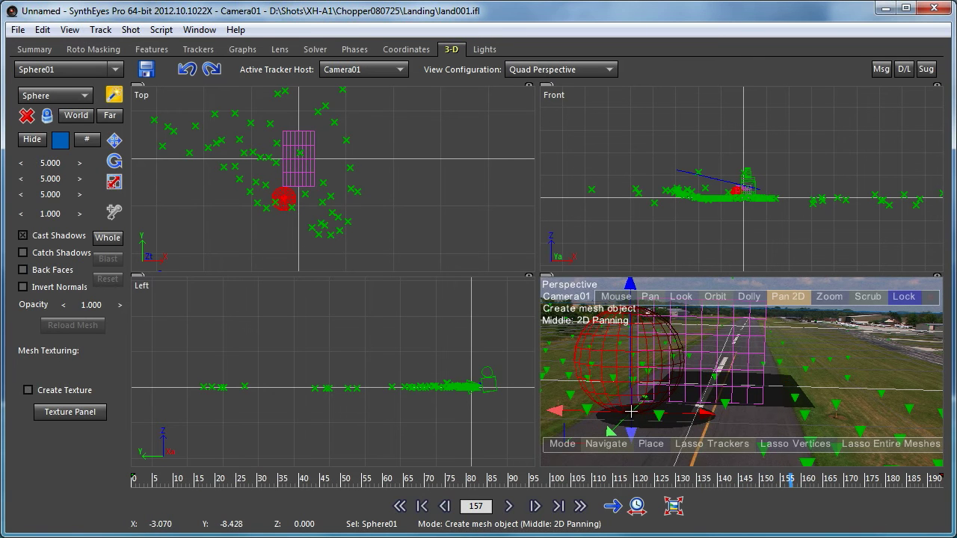
pyautogui.moveTo(631, 412); pyautogui.dragTo(631, 381)
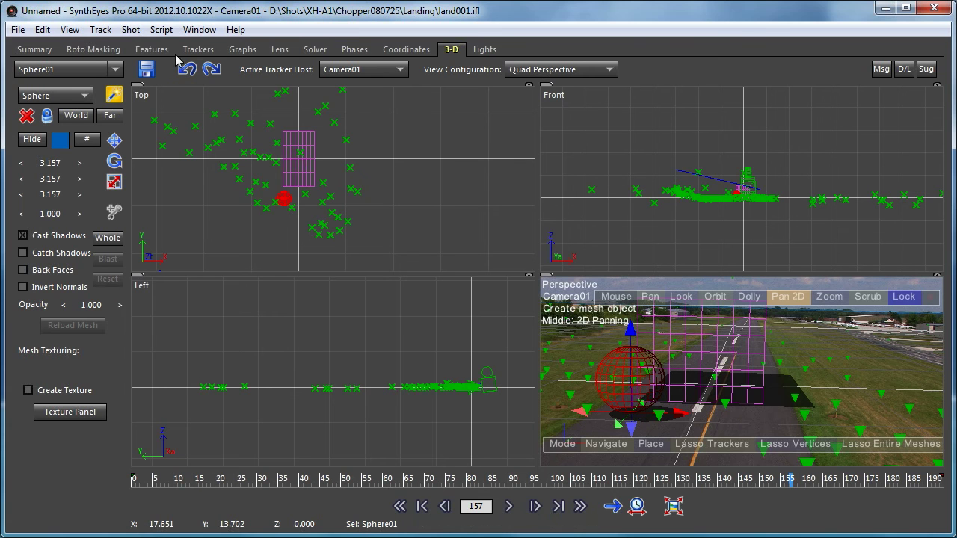
# Choose a command from the Script menu.
pyautogui.click(162, 30)
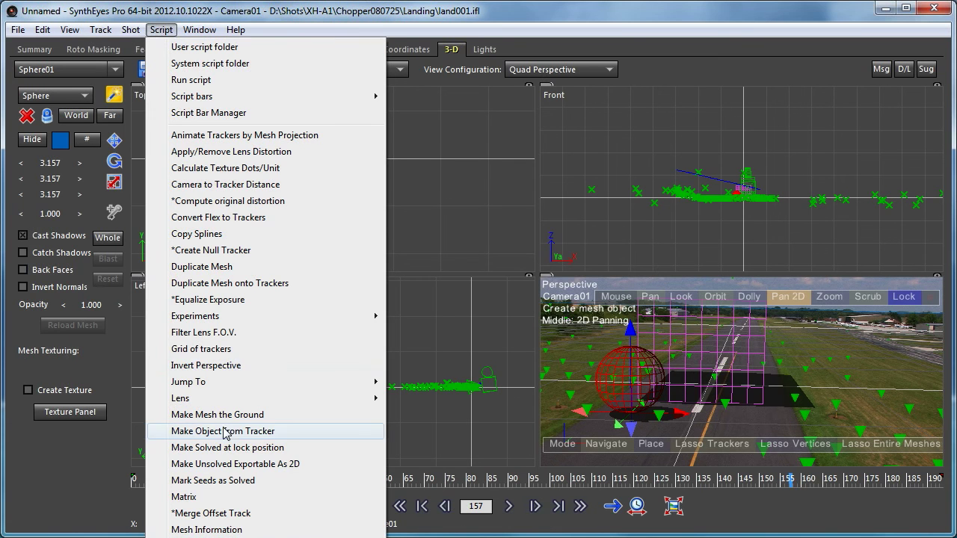
pyautogui.click(223, 431)
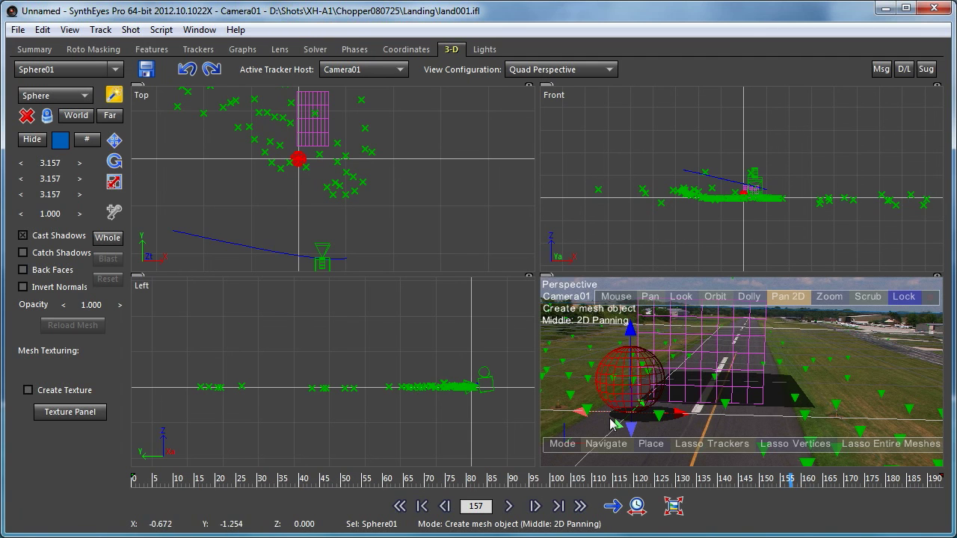
pyautogui.moveTo(657, 426)
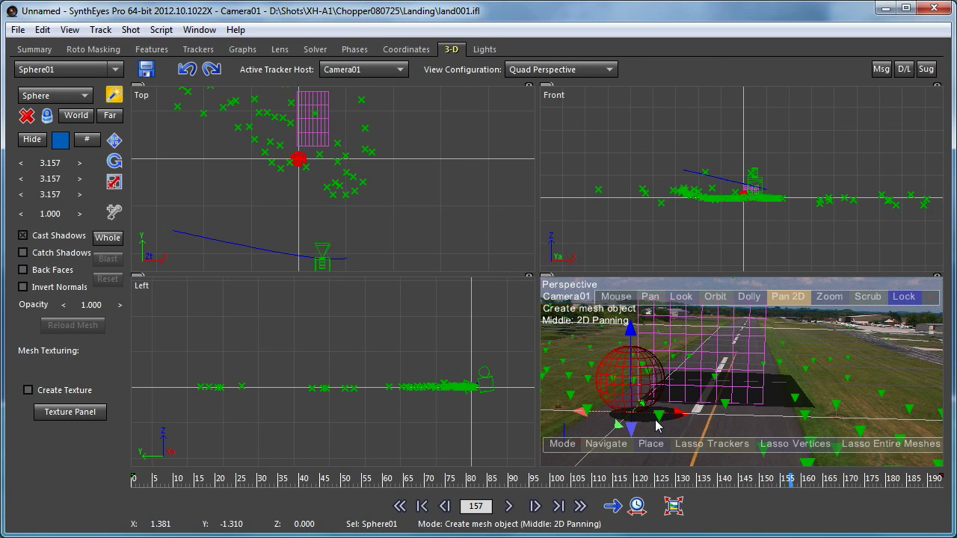
# Show only the perspective view and make Sphere01 the edit mesh in blue wireframe.
pyautogui.click(561, 69)
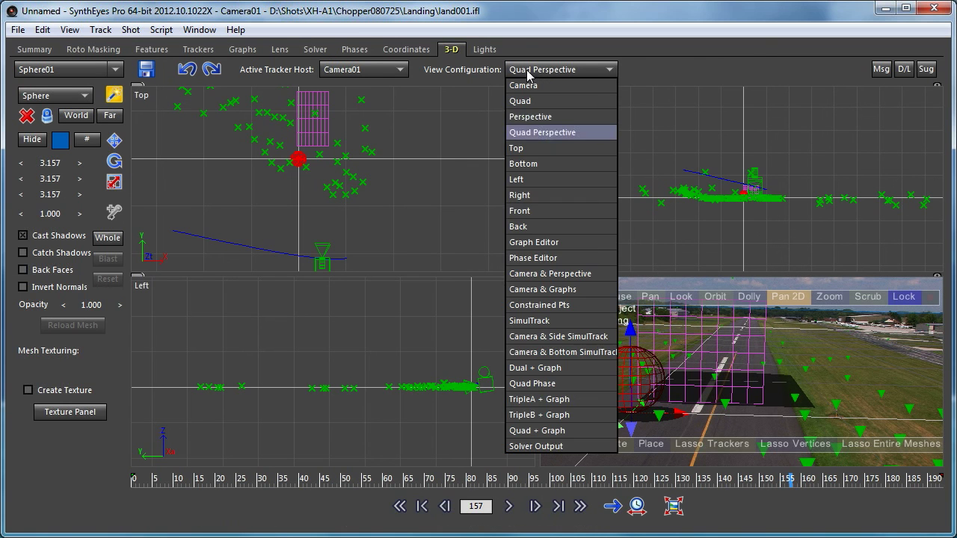
pyautogui.click(529, 116)
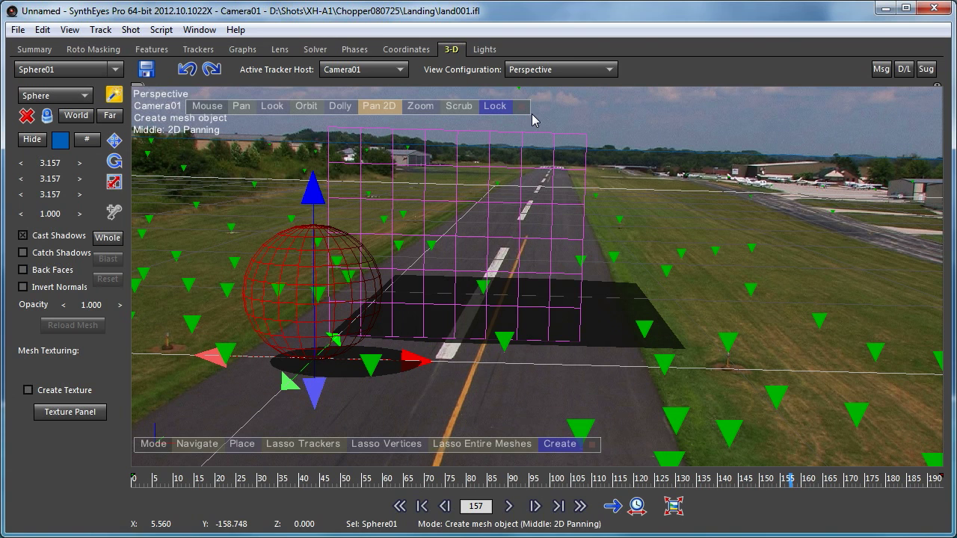
pyautogui.moveTo(287, 262)
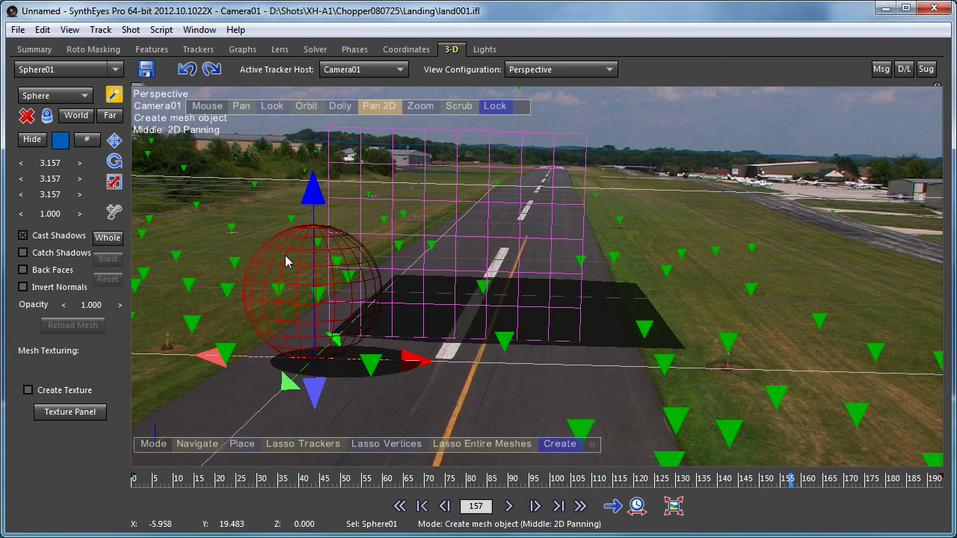
pyautogui.moveTo(501, 322)
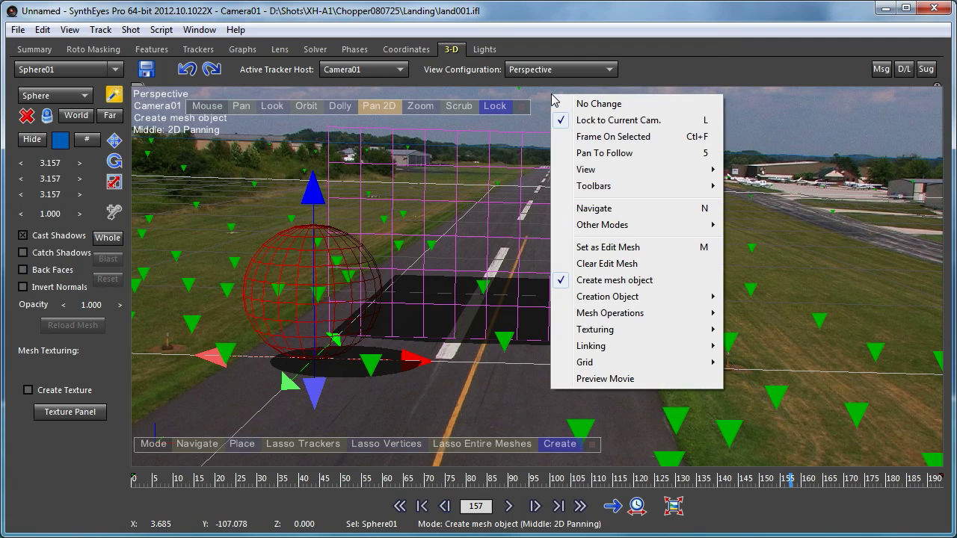
pyautogui.moveTo(608, 247)
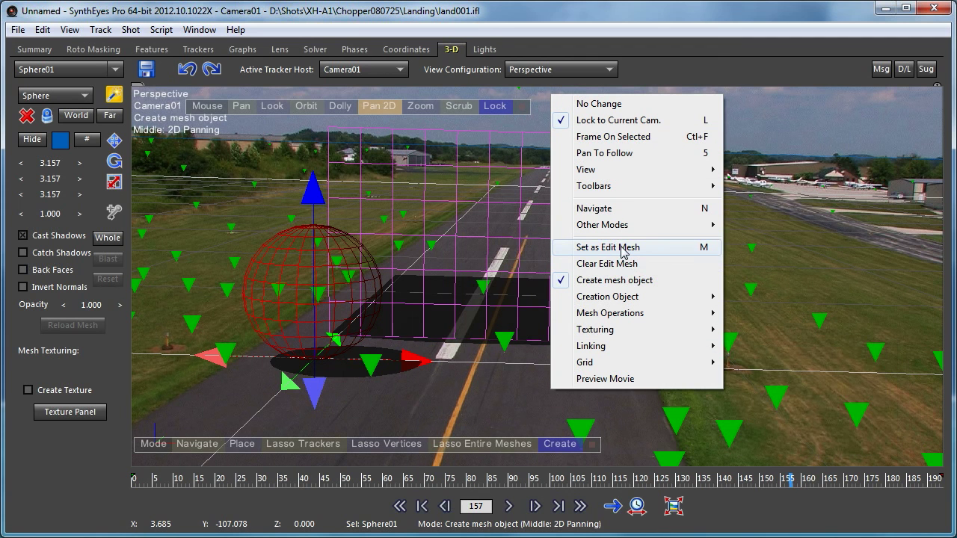
pyautogui.click(608, 247)
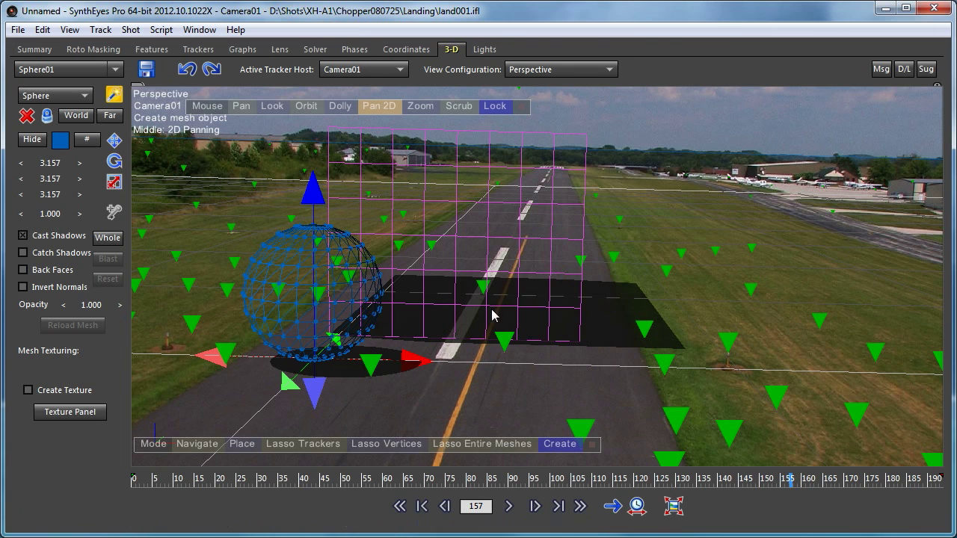
pyautogui.moveTo(356, 268)
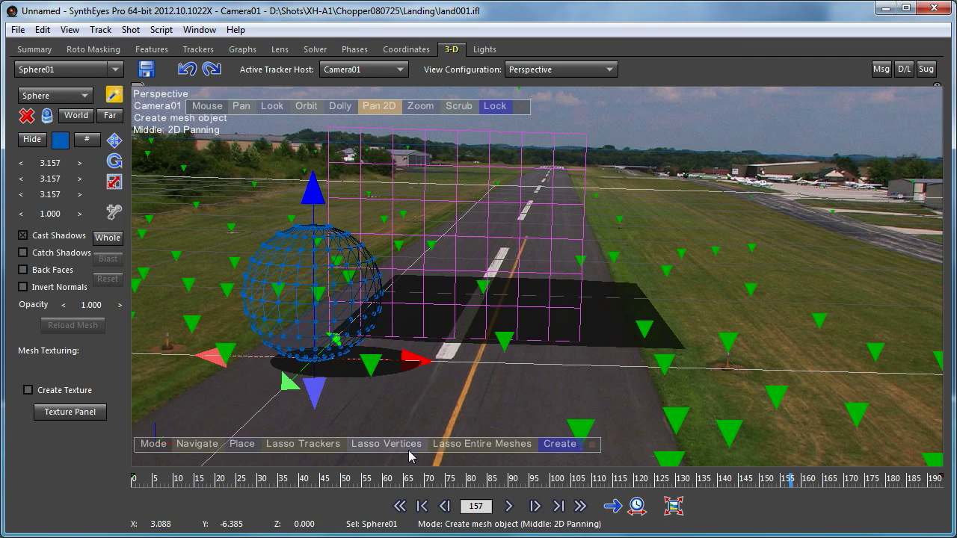
# Switch the perspective view to lasso vertex selection on the Sphere01 edit mesh.
pyautogui.click(386, 443)
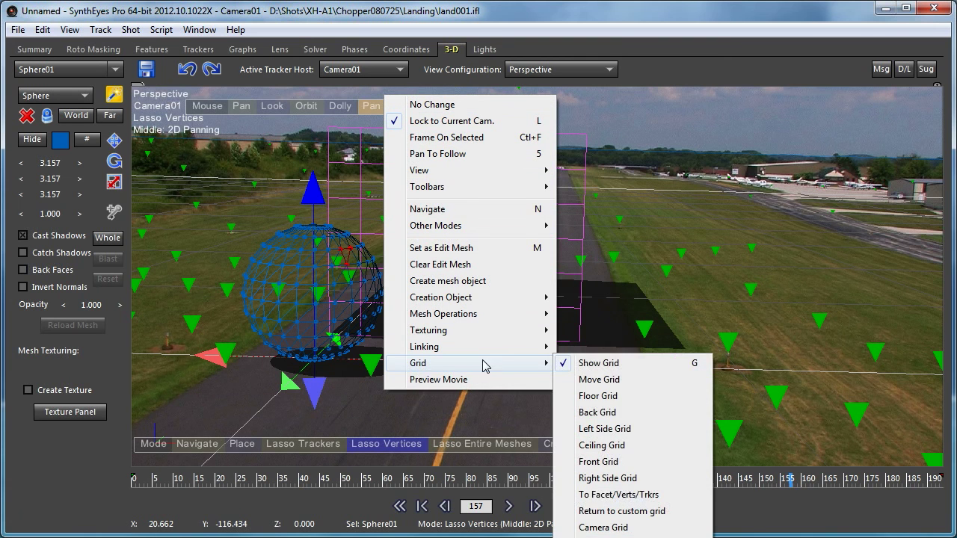
pyautogui.moveTo(646, 495)
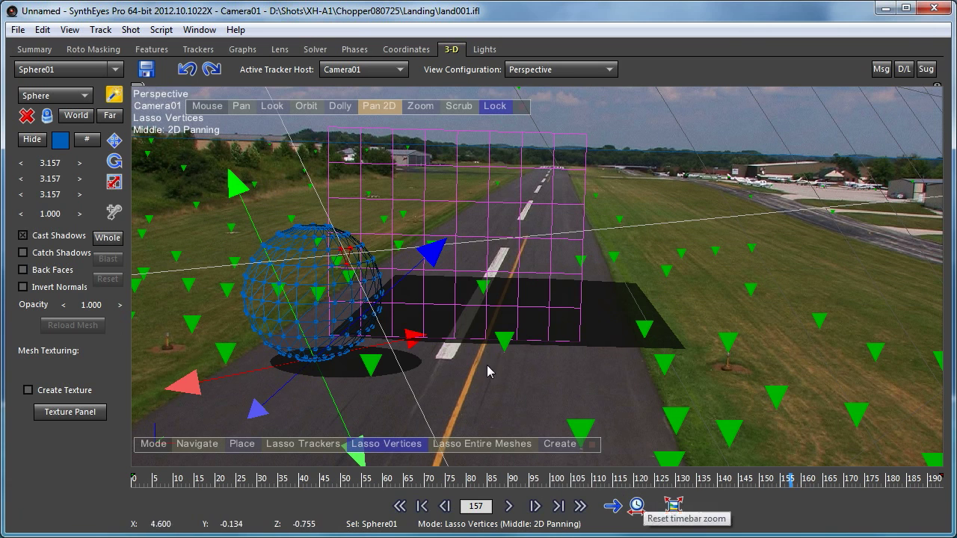
pyautogui.moveTo(185, 272)
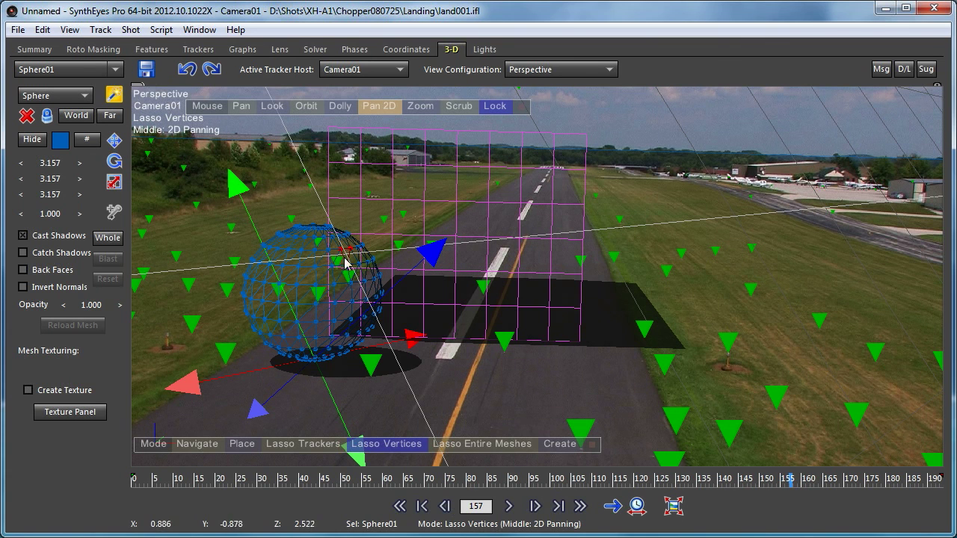
pyautogui.moveTo(344, 267)
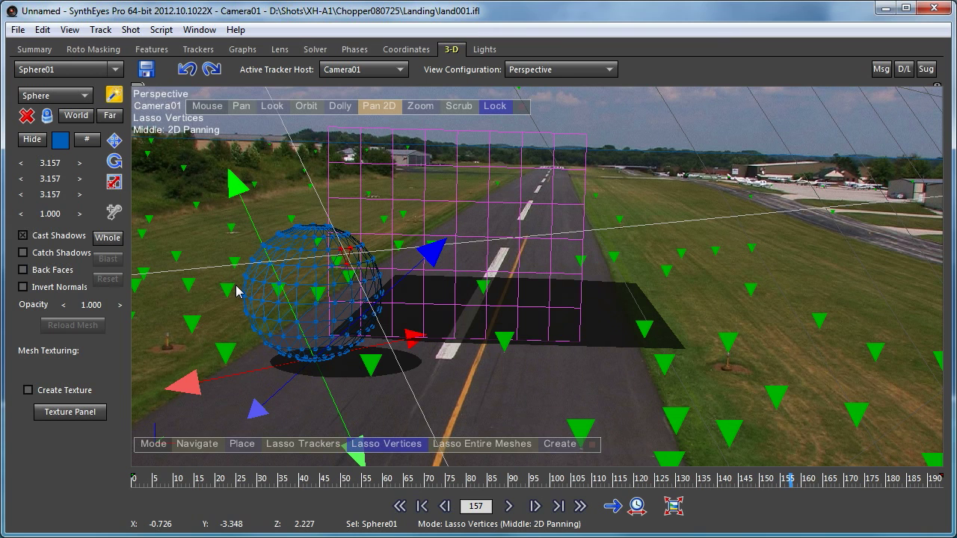
pyautogui.moveTo(335, 278)
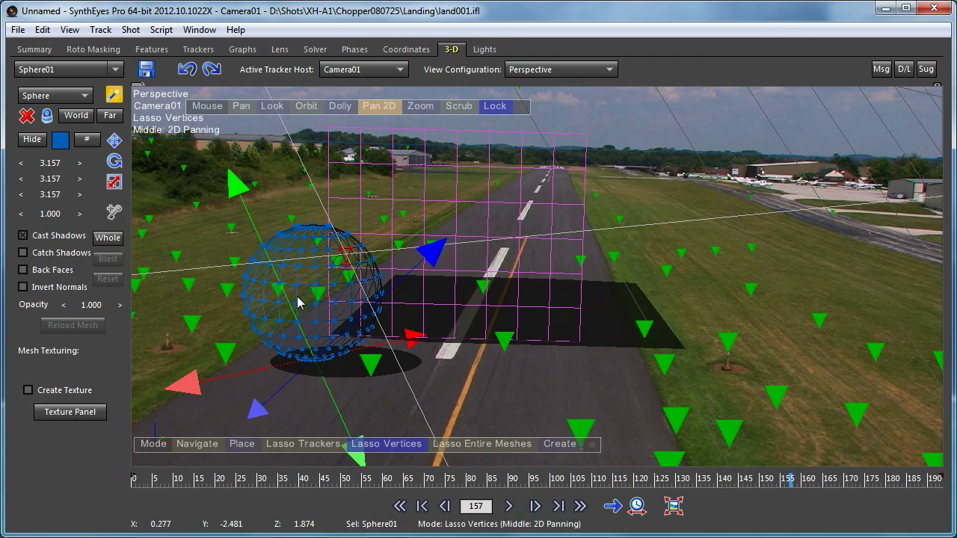
pyautogui.moveTo(587, 224)
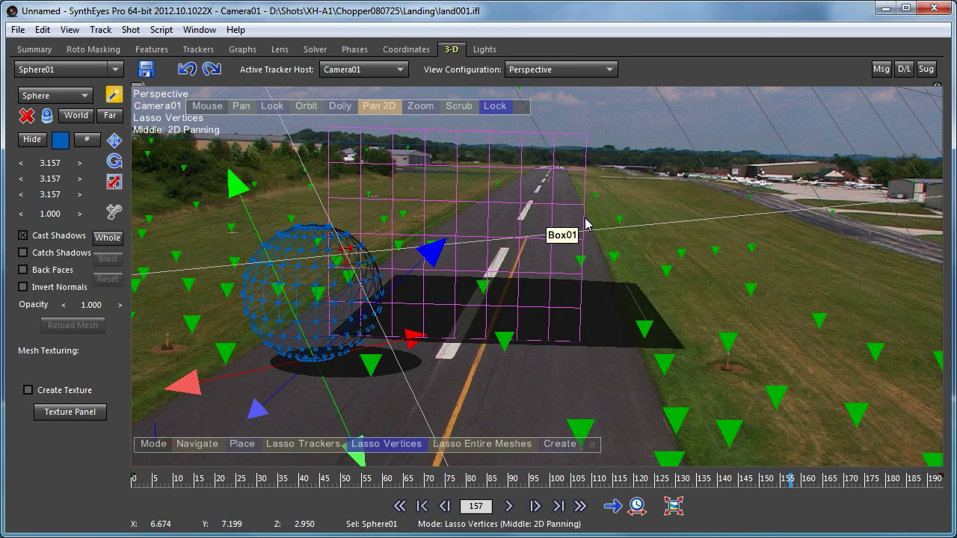
pyautogui.moveTo(570, 232)
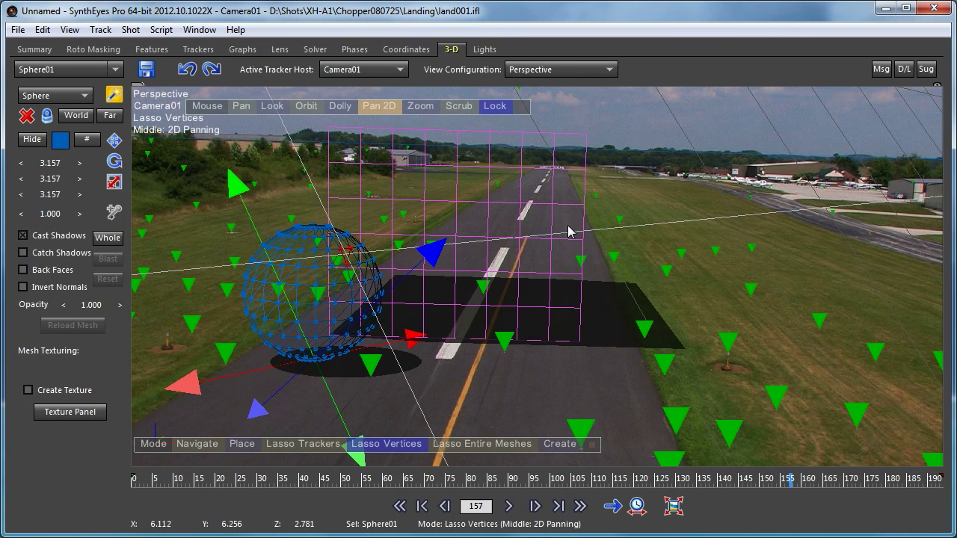
pyautogui.rightClick(569, 232)
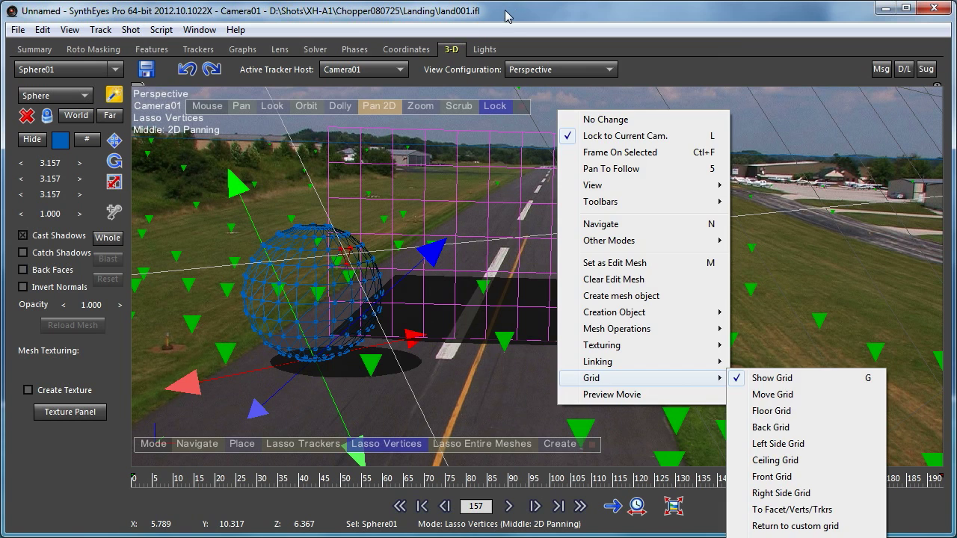
pyautogui.click(772, 410)
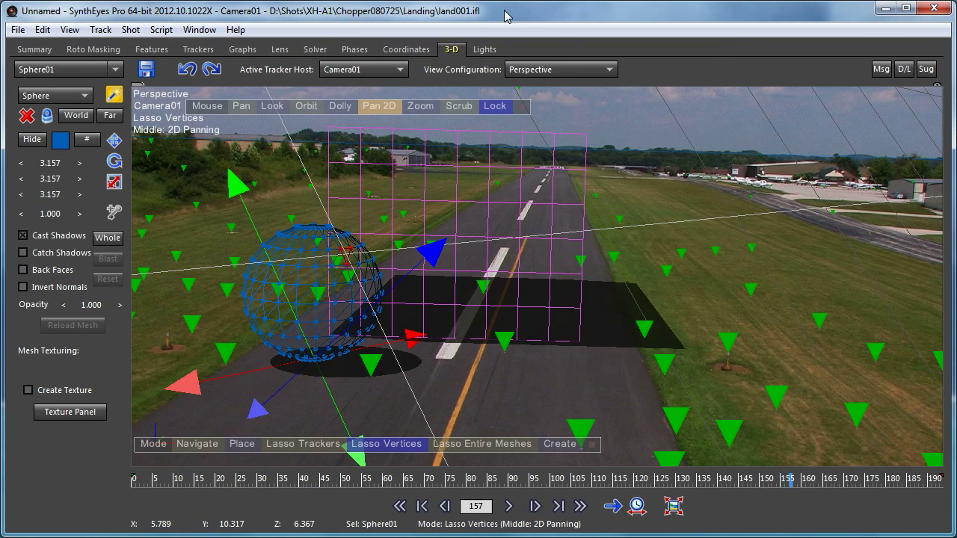